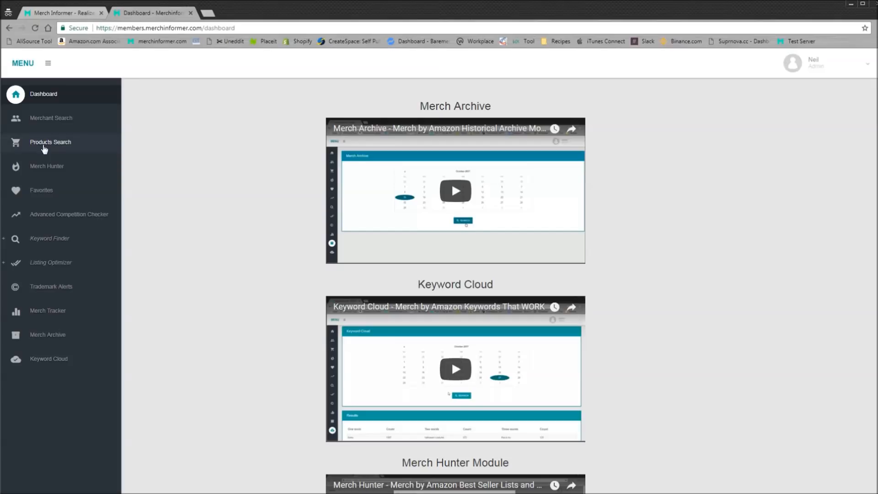
{"action": "mouse_move", "coordinate": [49, 146]}
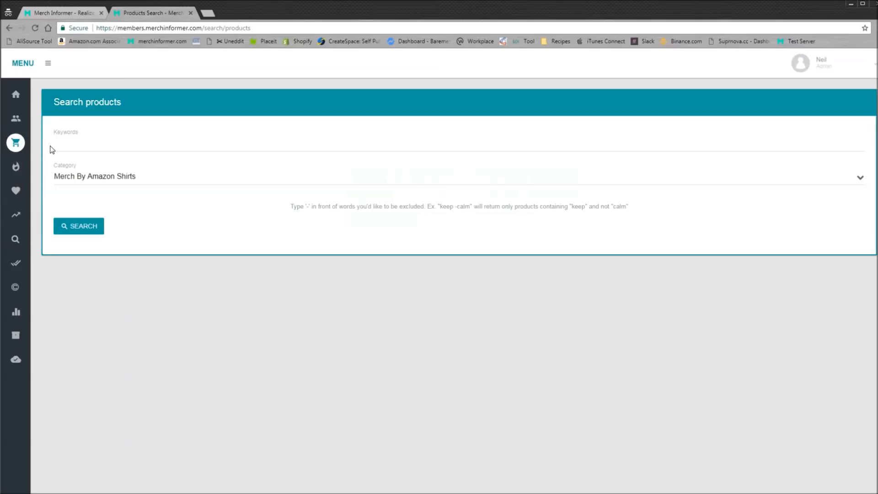
{"action": "mouse_move", "coordinate": [115, 182]}
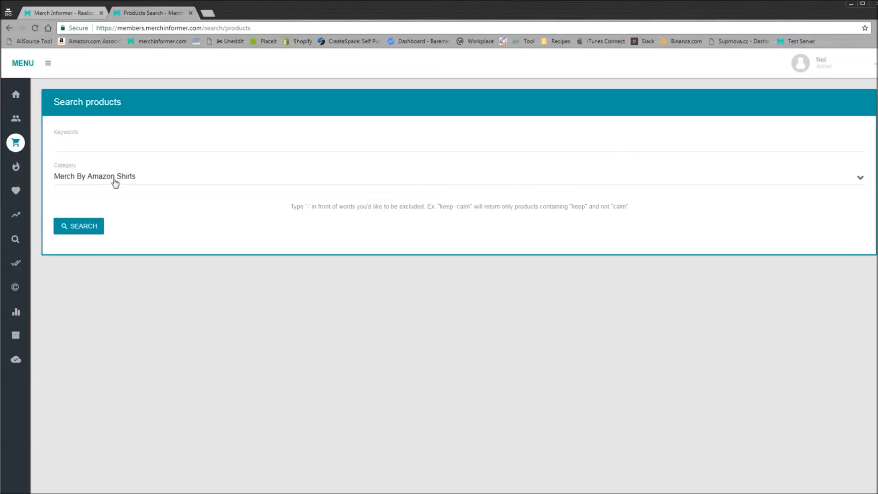
Review the Category choices on Products Search, leaving Merch By Amazon Shirts selected
{"action": "left_click", "coordinate": [94, 176]}
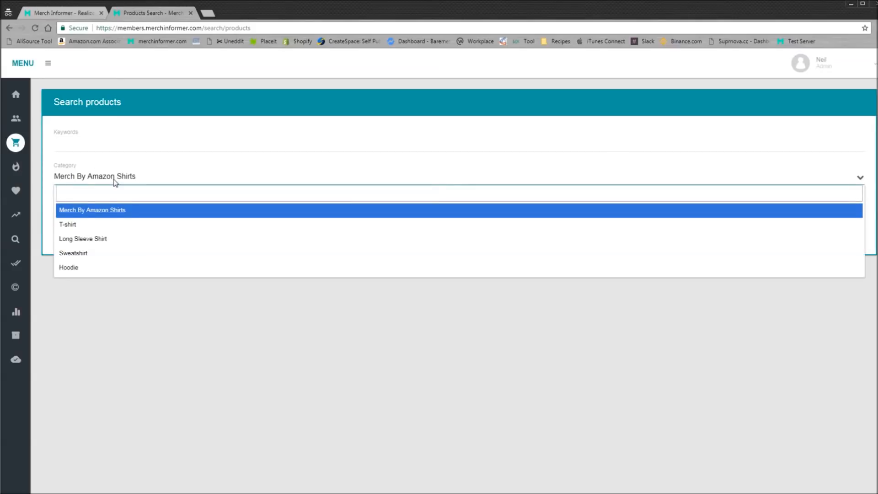
{"action": "mouse_move", "coordinate": [111, 210]}
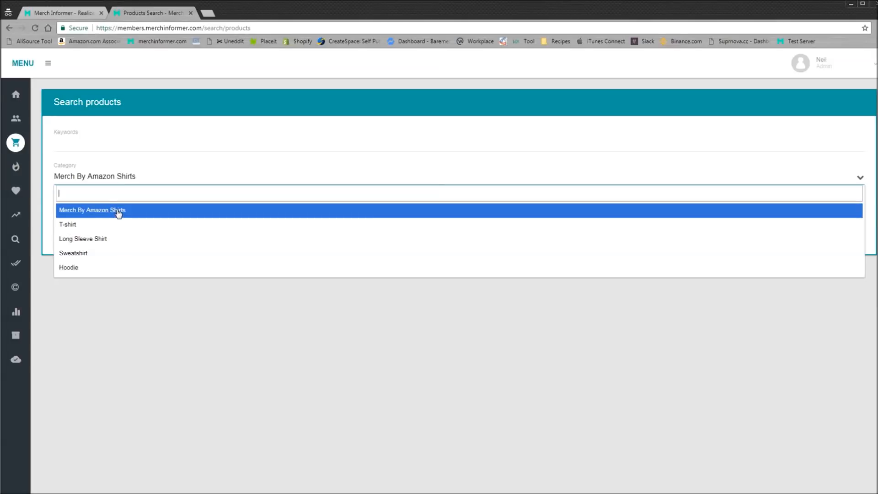
{"action": "mouse_move", "coordinate": [170, 166]}
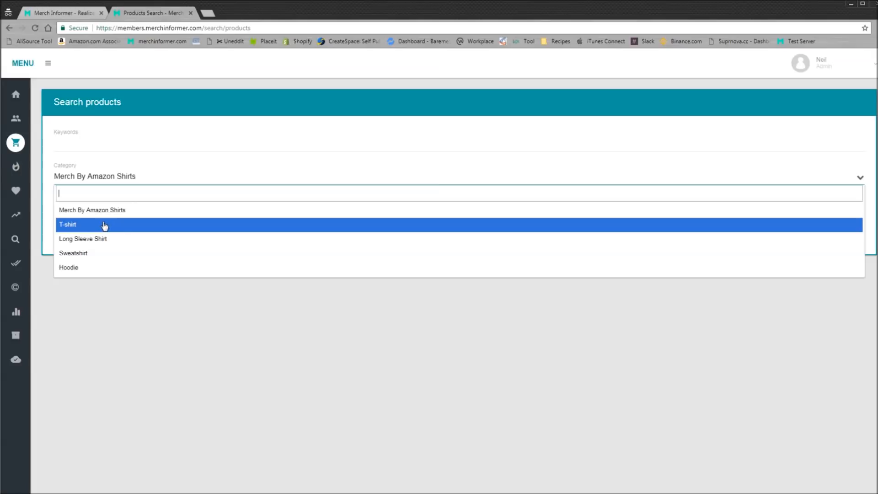
{"action": "mouse_move", "coordinate": [83, 239]}
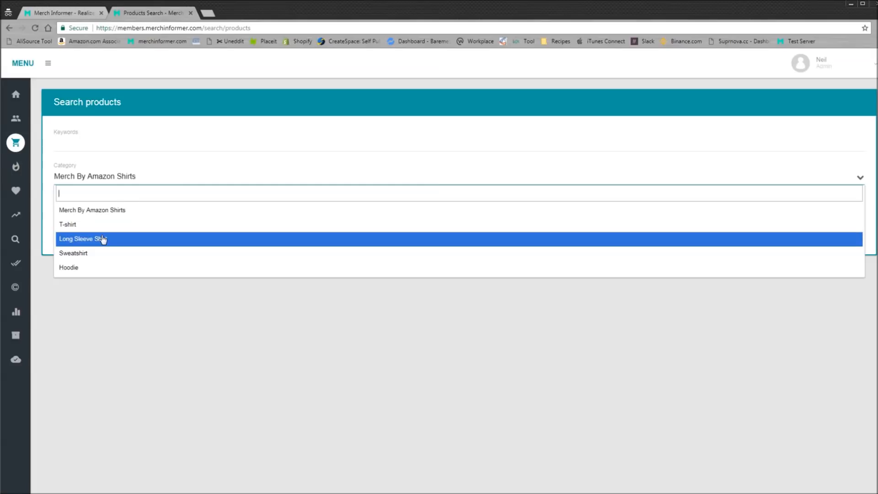
{"action": "mouse_move", "coordinate": [96, 274]}
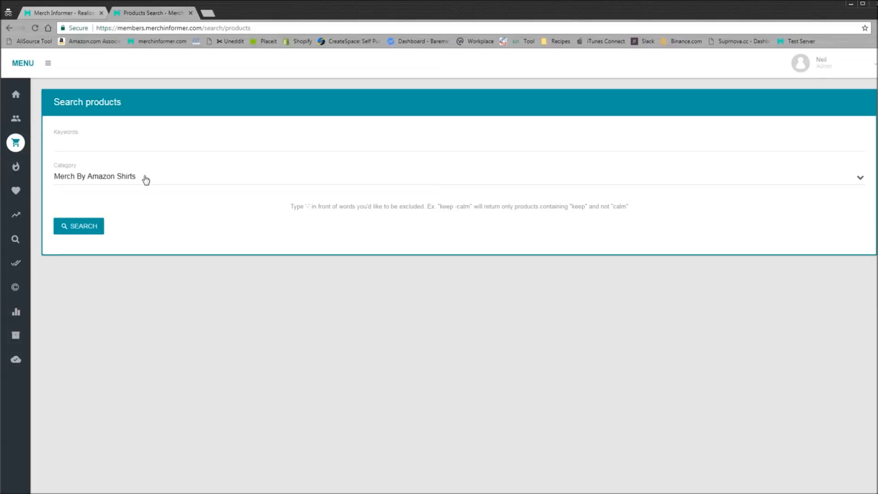
{"action": "mouse_move", "coordinate": [149, 181]}
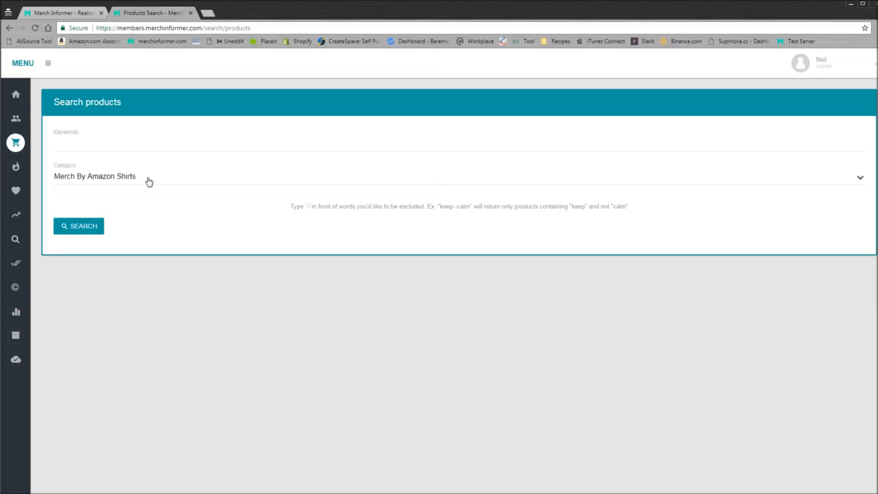
{"action": "mouse_move", "coordinate": [153, 180]}
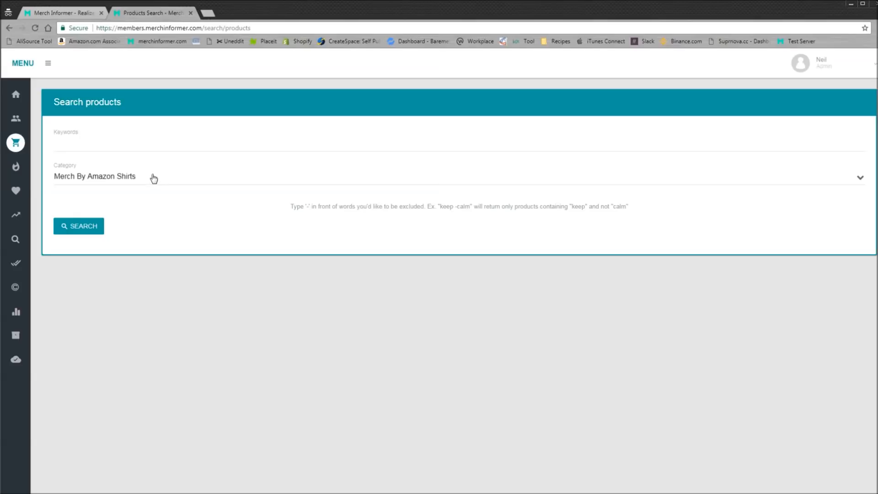
{"action": "mouse_move", "coordinate": [156, 179]}
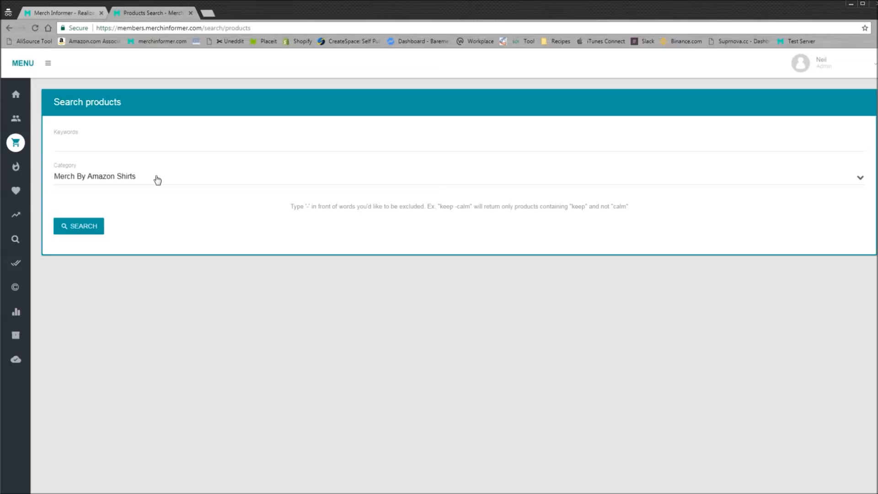
{"action": "mouse_move", "coordinate": [175, 186]}
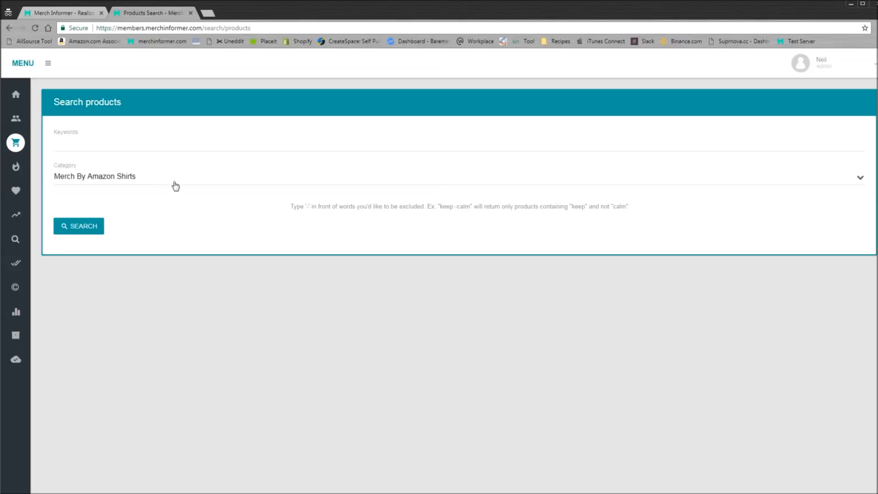
{"action": "mouse_move", "coordinate": [167, 184]}
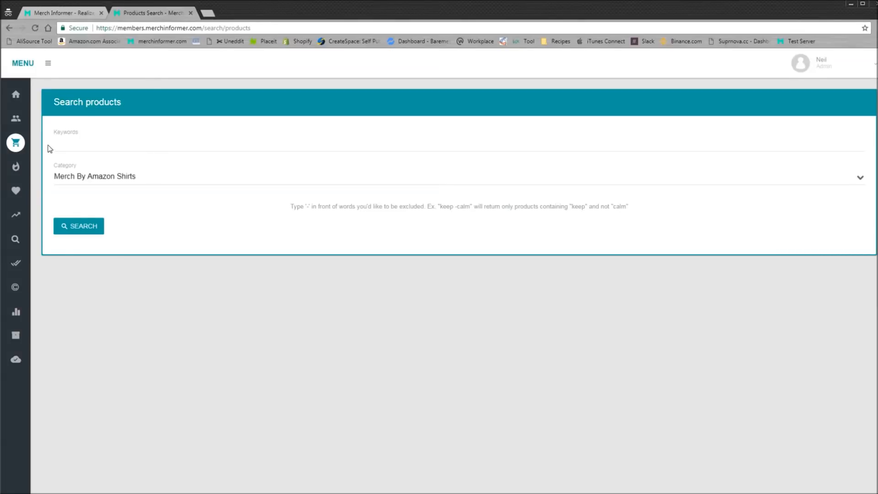
{"action": "mouse_move", "coordinate": [142, 157]}
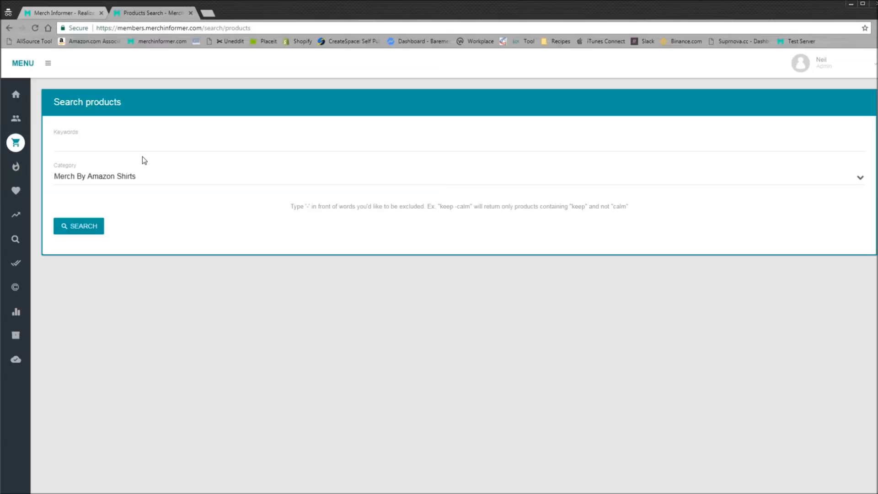
{"action": "mouse_move", "coordinate": [121, 158]}
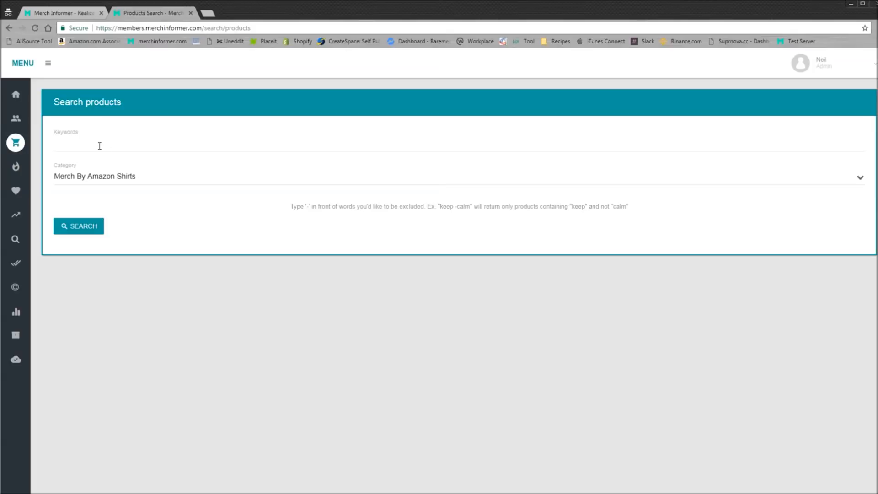
{"action": "mouse_move", "coordinate": [32, 169]}
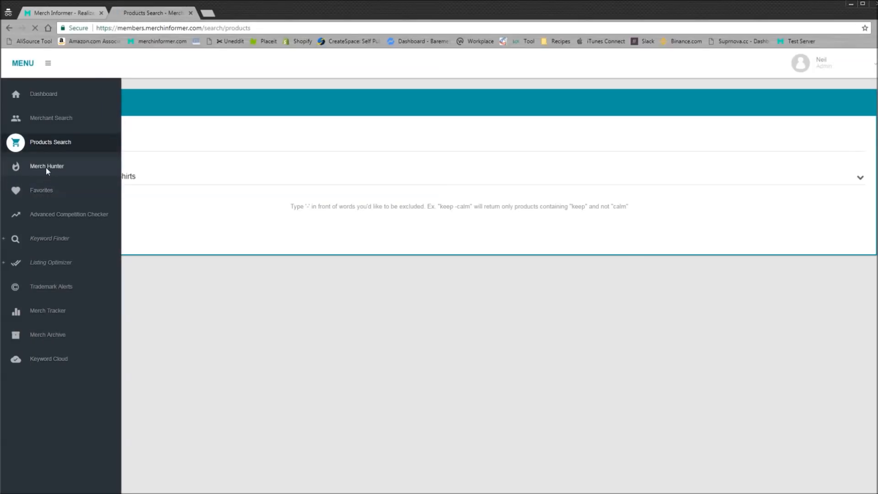
Run the Merch Hunter Top 100 bestseller search, then return to Products Search
{"action": "left_click", "coordinate": [47, 165]}
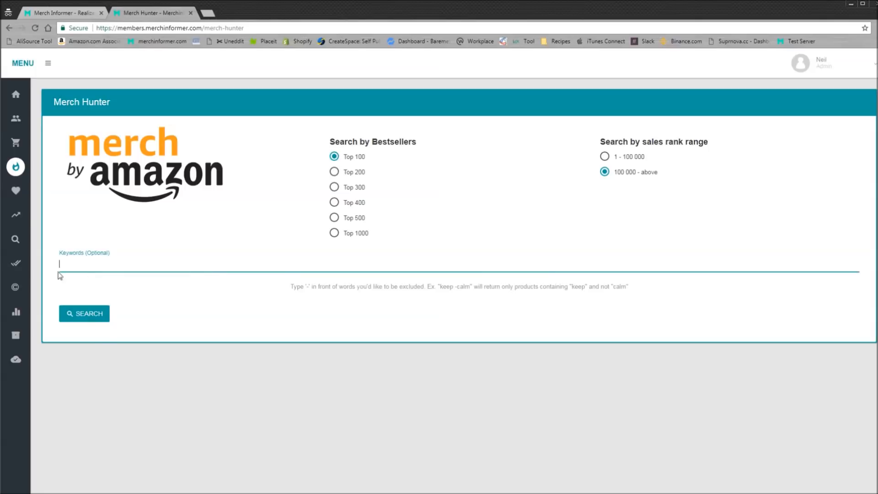
{"action": "left_click", "coordinate": [84, 313]}
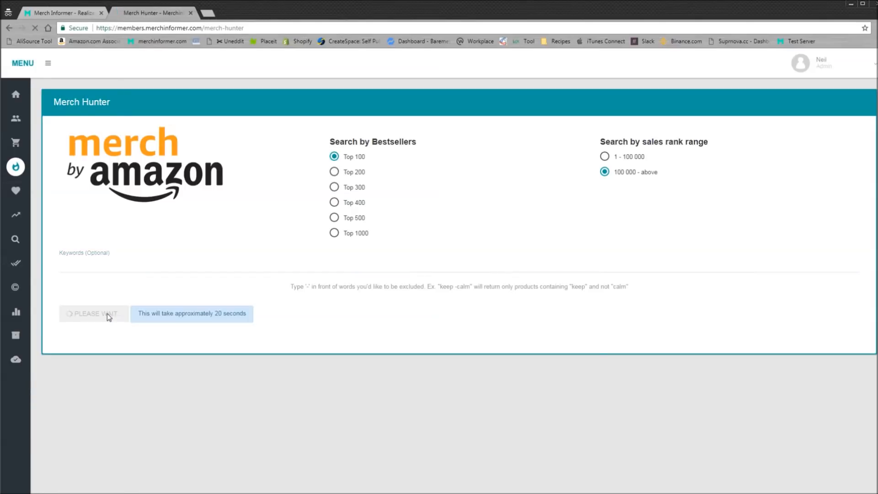
{"action": "left_click", "coordinate": [93, 313]}
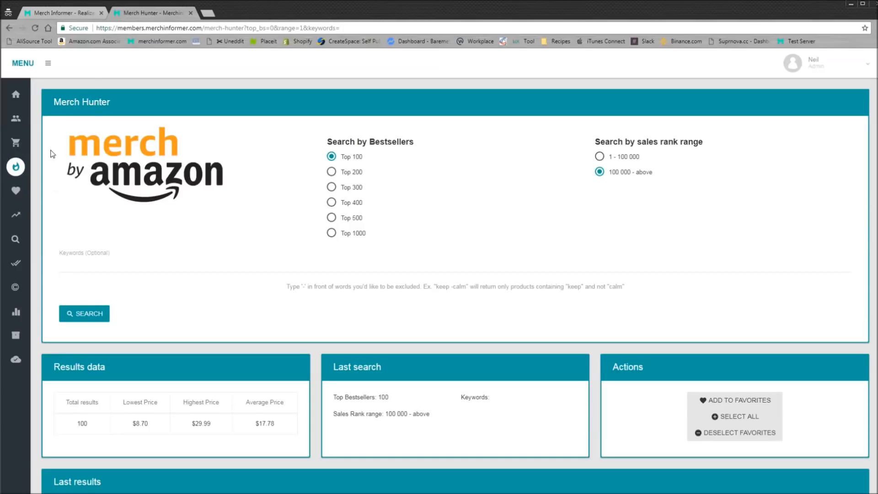
{"action": "left_click", "coordinate": [15, 143]}
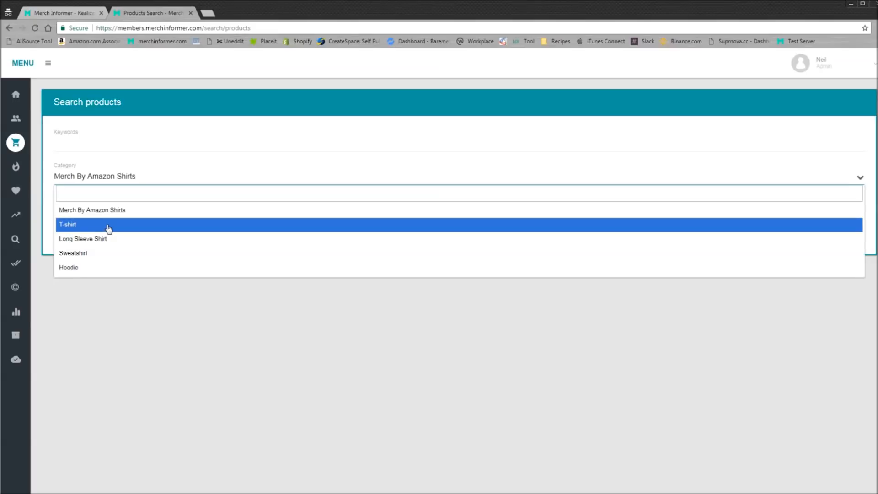
Search the T-shirt category for 'dog', returning 100 results from $0.59 to $25.99
{"action": "left_click", "coordinate": [67, 224]}
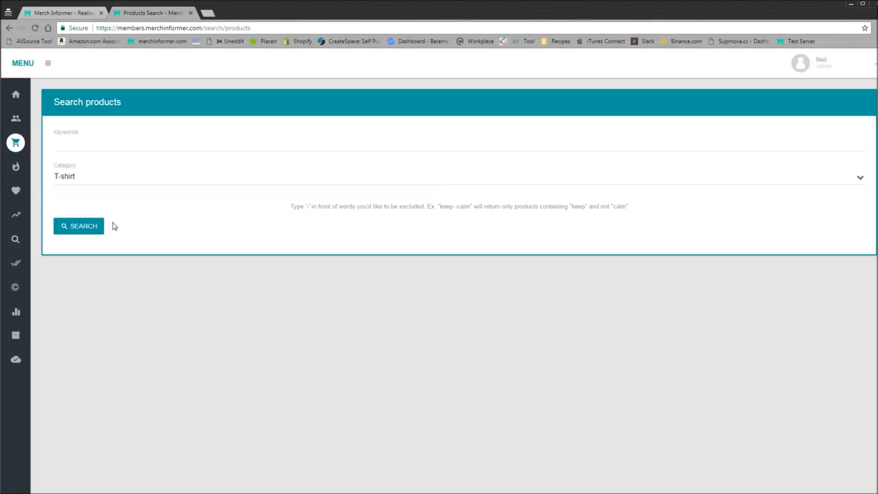
{"action": "left_click", "coordinate": [224, 142]}
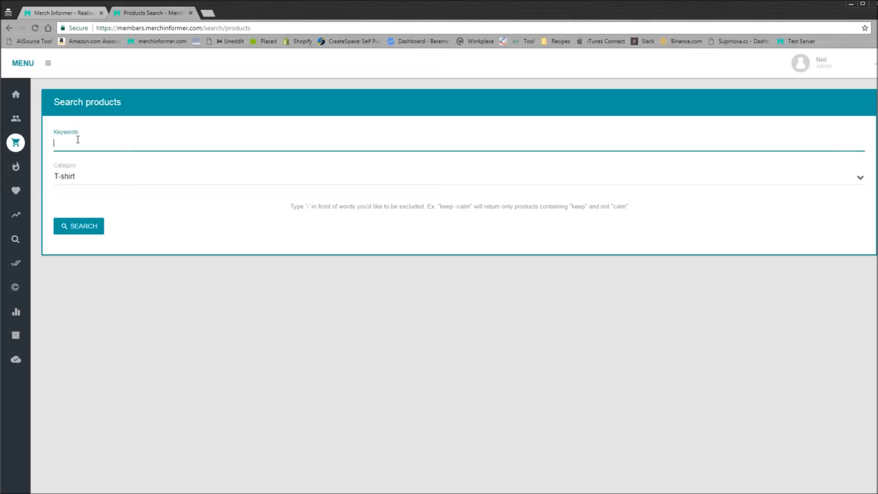
{"action": "type", "text": "dog"}
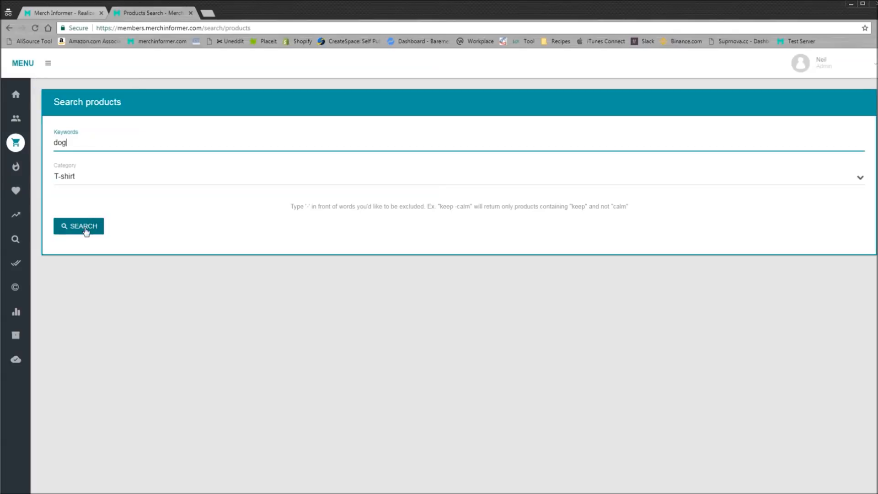
{"action": "left_click", "coordinate": [79, 226]}
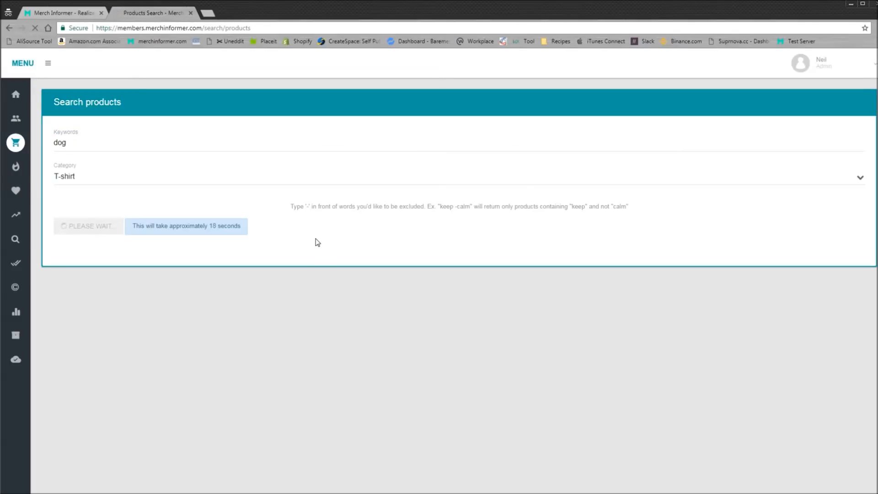
{"action": "left_click", "coordinate": [87, 226]}
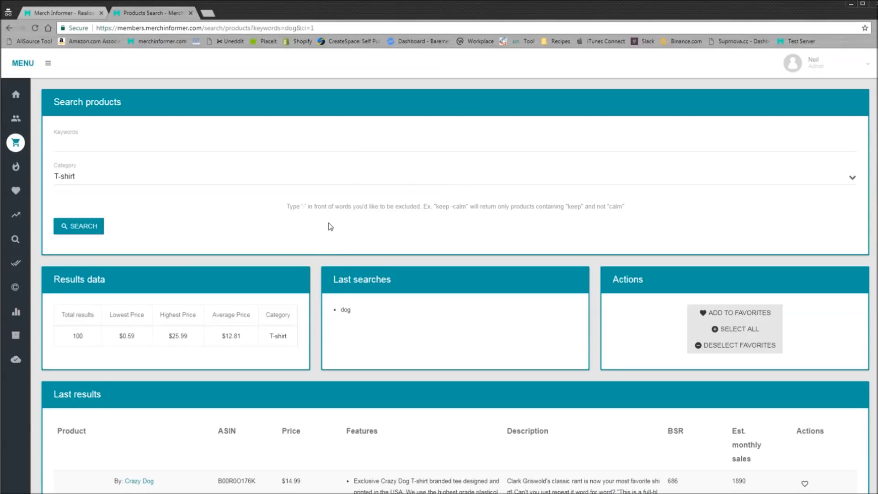
{"action": "scroll", "scroll_direction": "down", "scroll_amount": 3}
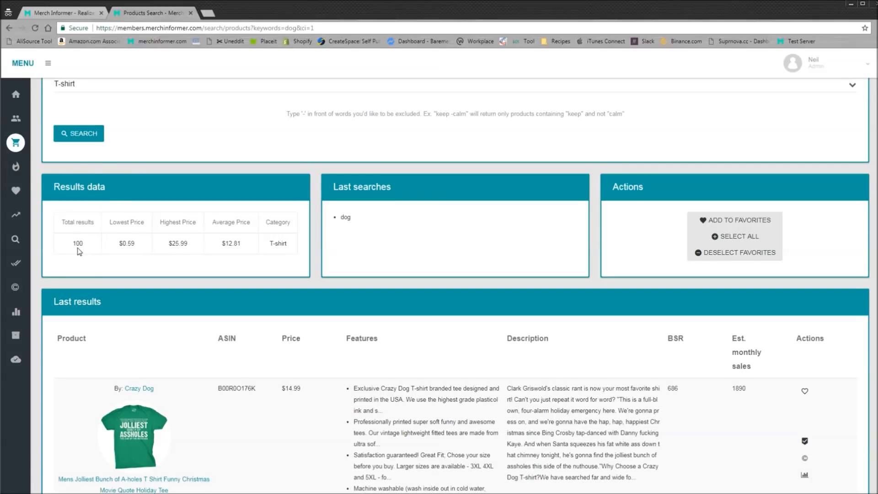
{"action": "double_click", "coordinate": [177, 243]}
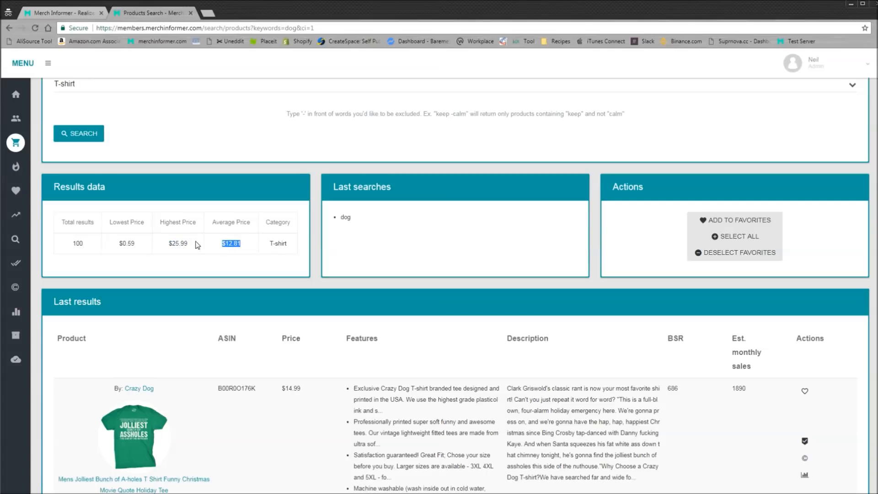
{"action": "mouse_move", "coordinate": [201, 251]}
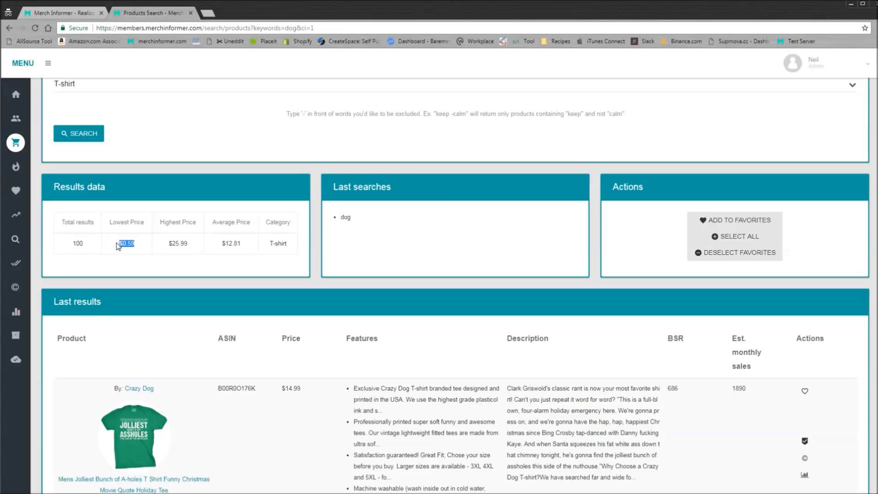
{"action": "mouse_move", "coordinate": [259, 284]}
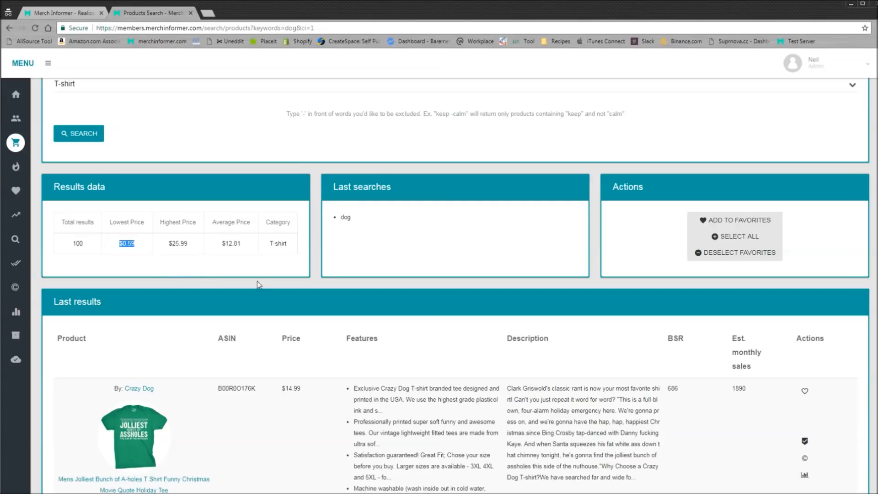
{"action": "scroll", "scroll_direction": "down", "scroll_amount": 3}
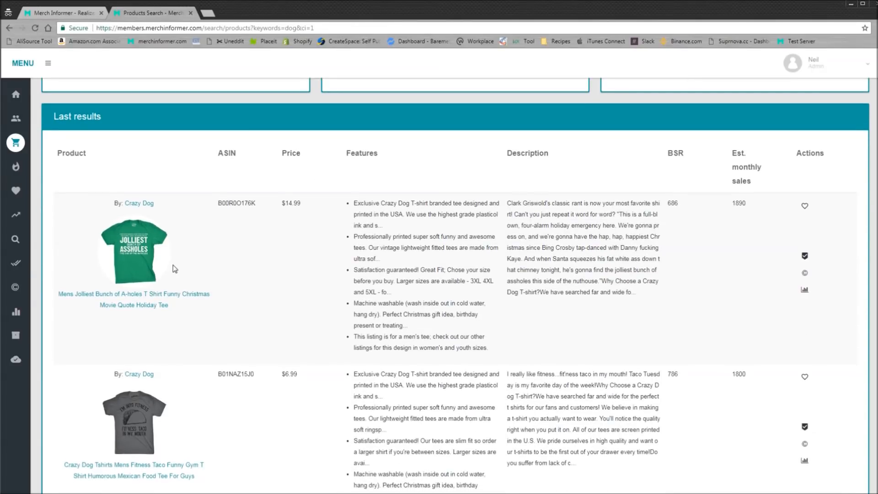
{"action": "mouse_move", "coordinate": [163, 268]}
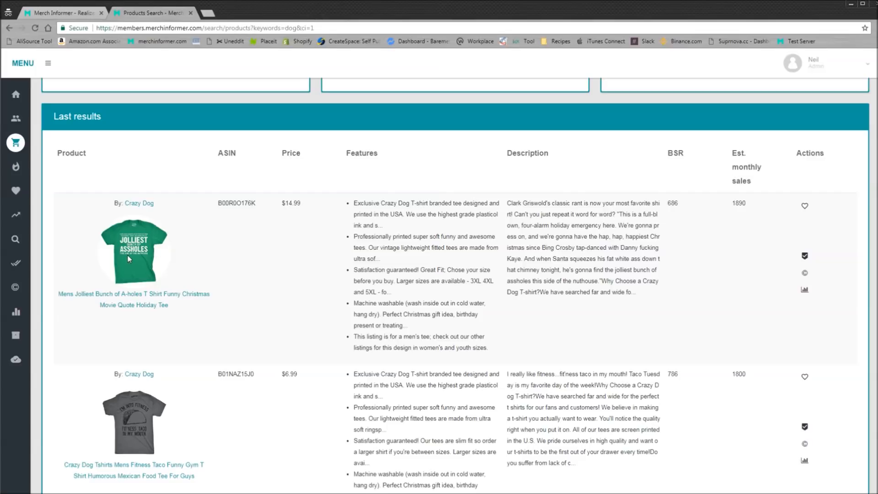
{"action": "mouse_move", "coordinate": [139, 259]}
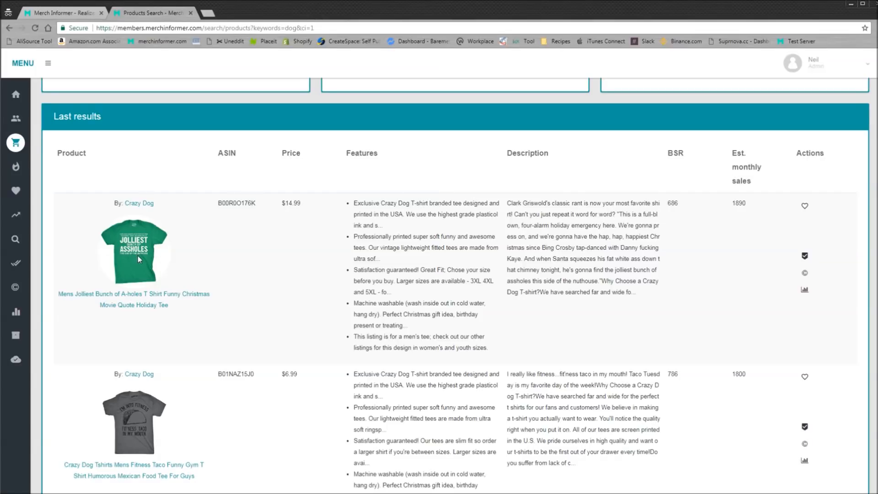
{"action": "mouse_move", "coordinate": [126, 272]}
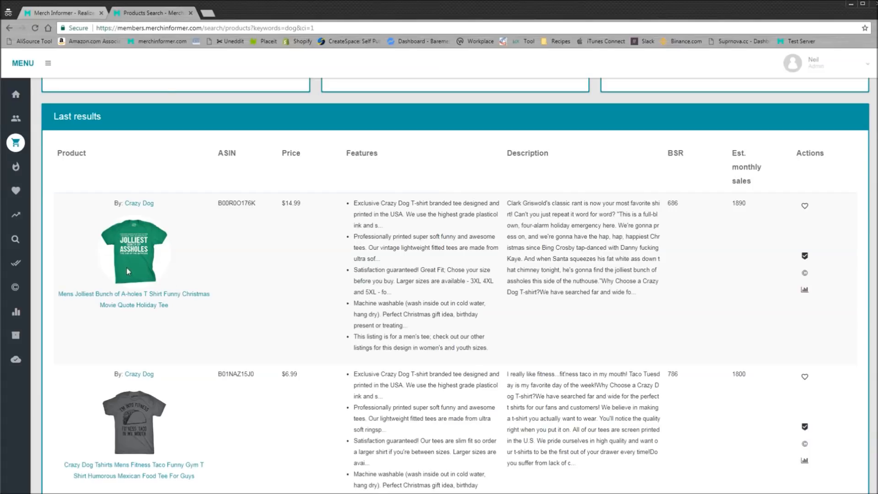
{"action": "mouse_move", "coordinate": [710, 209]}
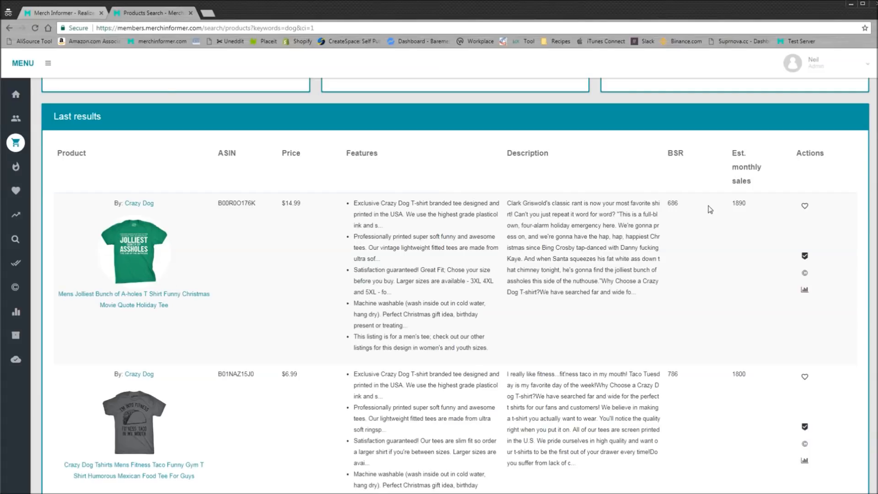
{"action": "mouse_move", "coordinate": [676, 211]}
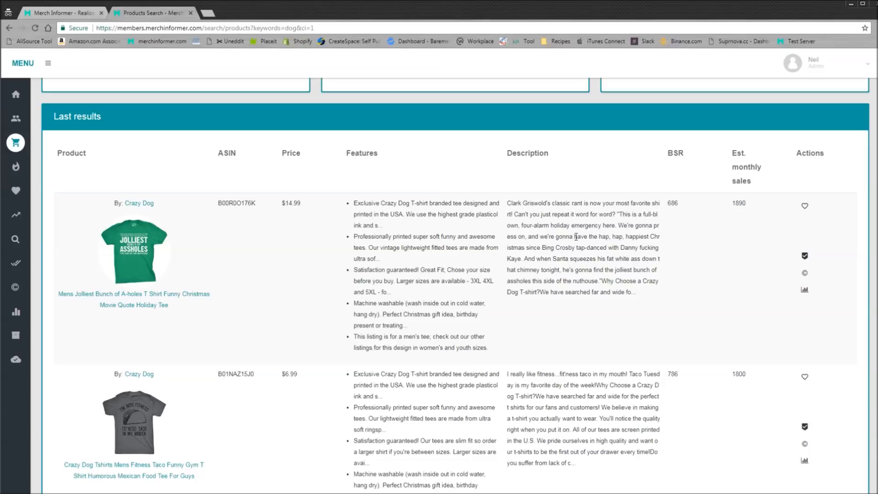
{"action": "scroll", "scroll_direction": "down", "scroll_amount": 3}
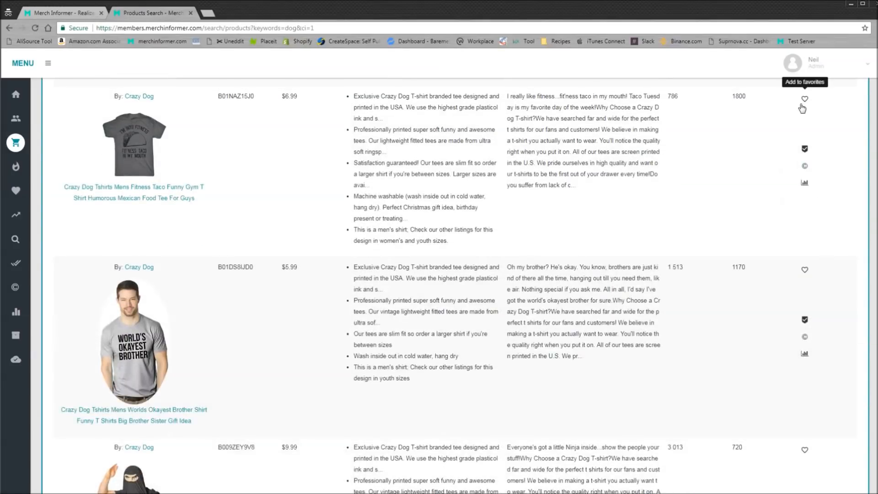
{"action": "mouse_move", "coordinate": [547, 234]}
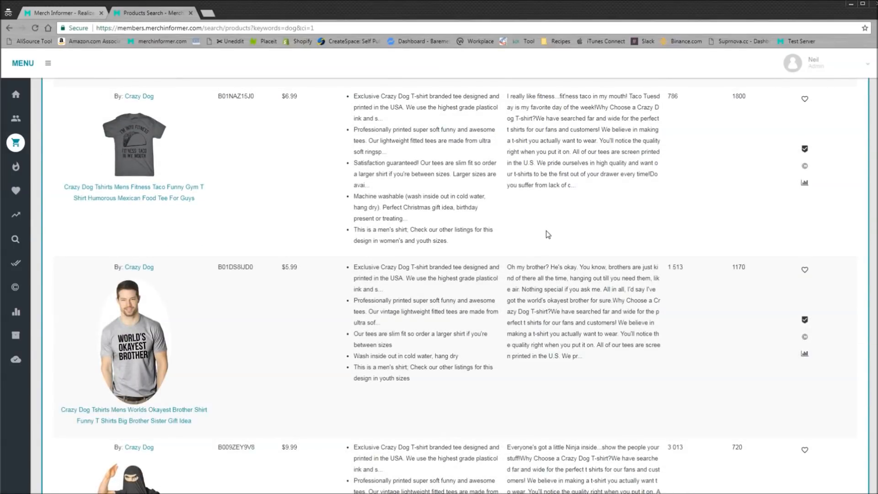
{"action": "scroll", "scroll_direction": "down", "scroll_amount": 3}
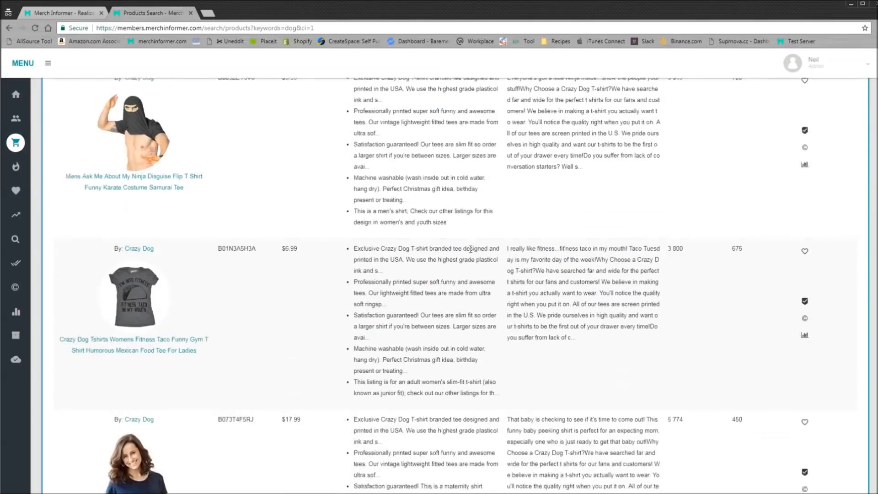
{"action": "scroll", "scroll_direction": "down", "scroll_amount": 3}
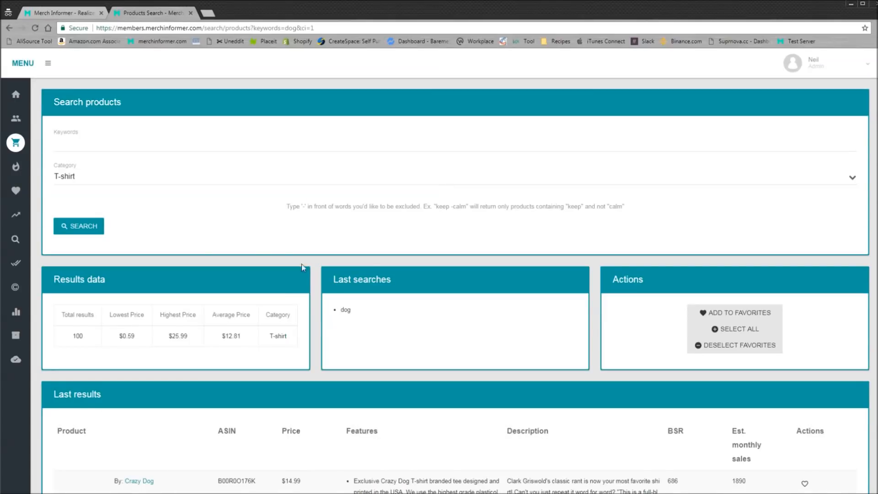
{"action": "mouse_move", "coordinate": [201, 196]}
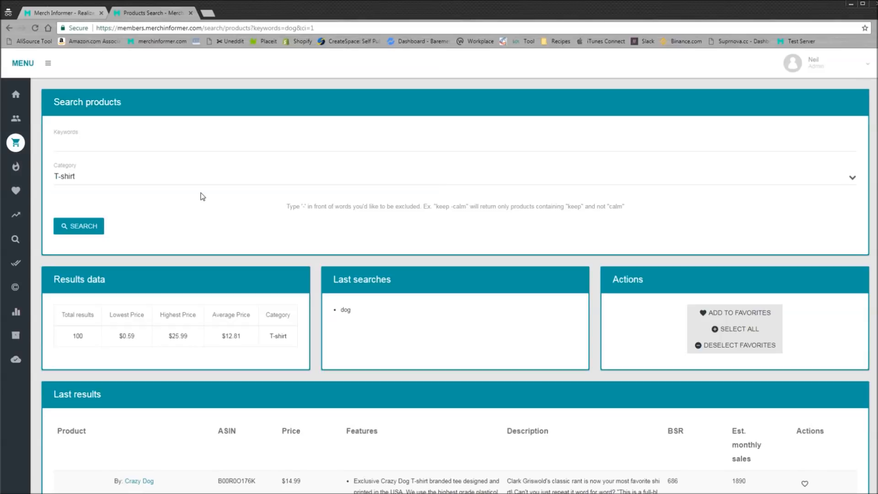
Search Long Sleeve Shirt for 'cat' and review the 100 results priced $22.99–$35.99
{"action": "left_click", "coordinate": [454, 177]}
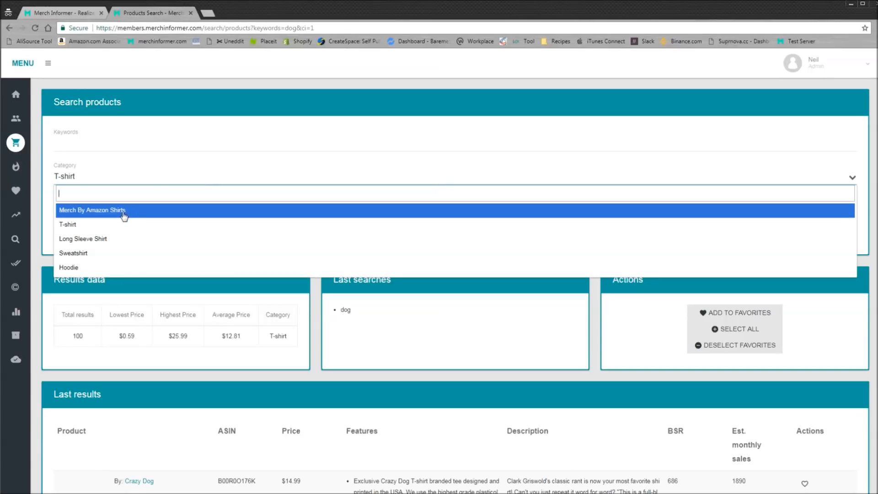
{"action": "mouse_move", "coordinate": [96, 225]}
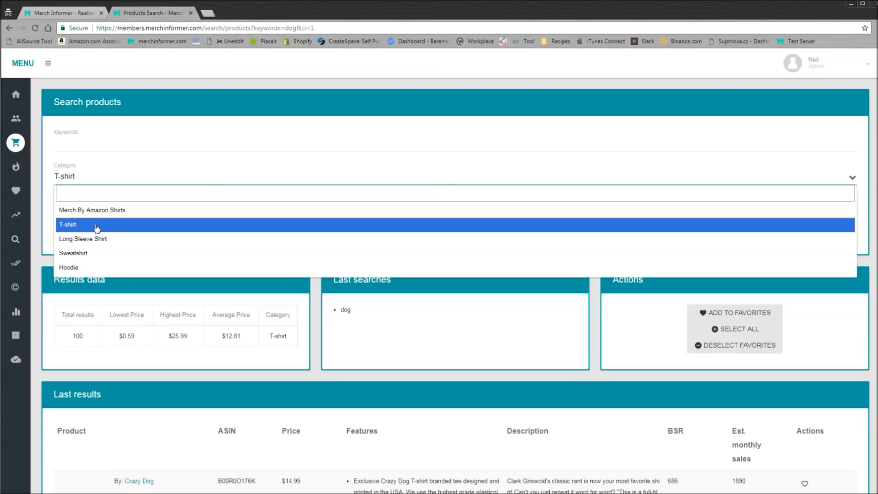
{"action": "left_click", "coordinate": [82, 239]}
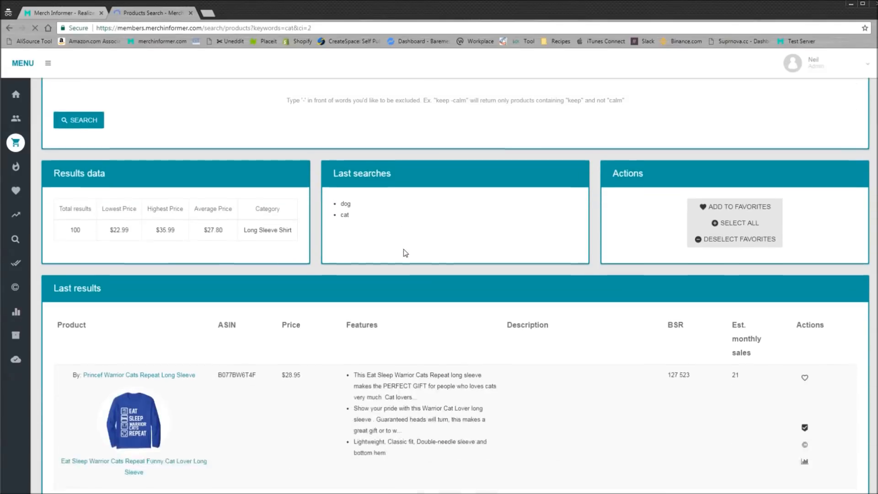
{"action": "scroll", "scroll_direction": "down", "scroll_amount": 3}
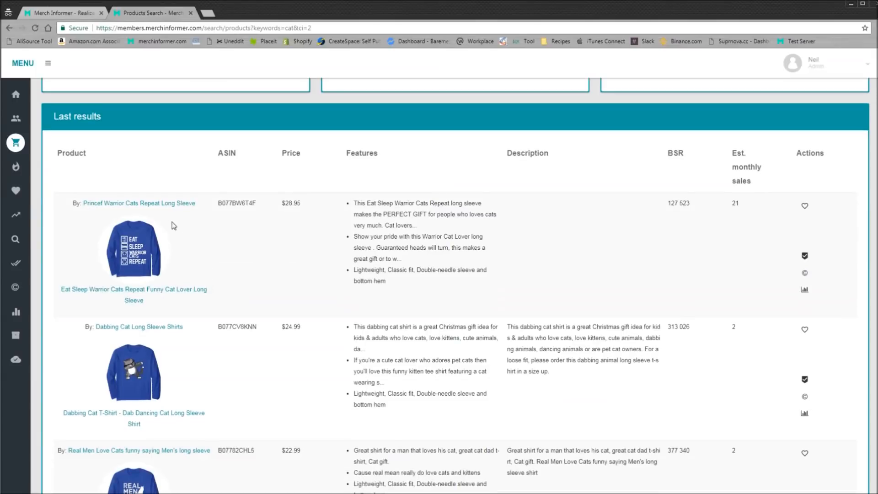
{"action": "scroll", "scroll_direction": "down", "scroll_amount": 3}
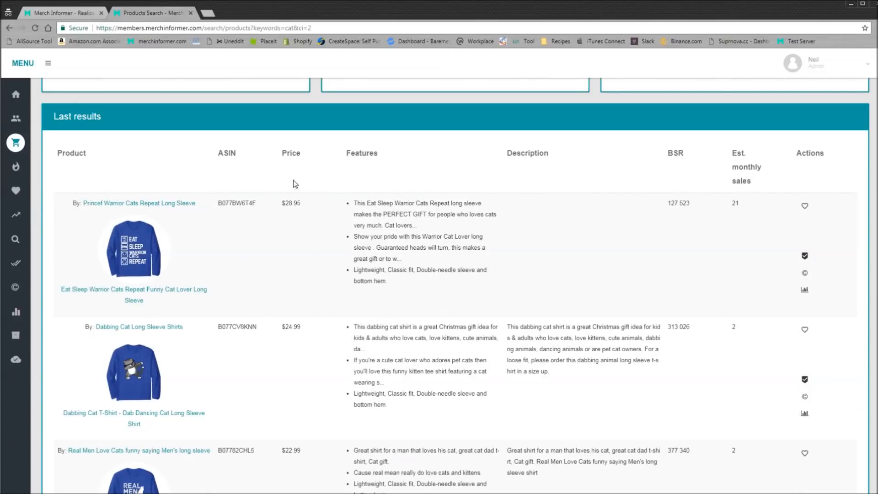
{"action": "mouse_move", "coordinate": [612, 263]}
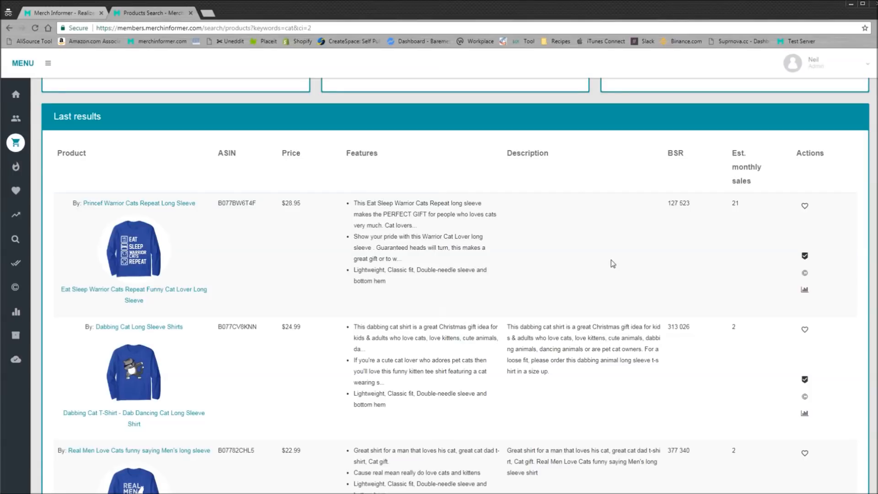
{"action": "mouse_move", "coordinate": [538, 314]}
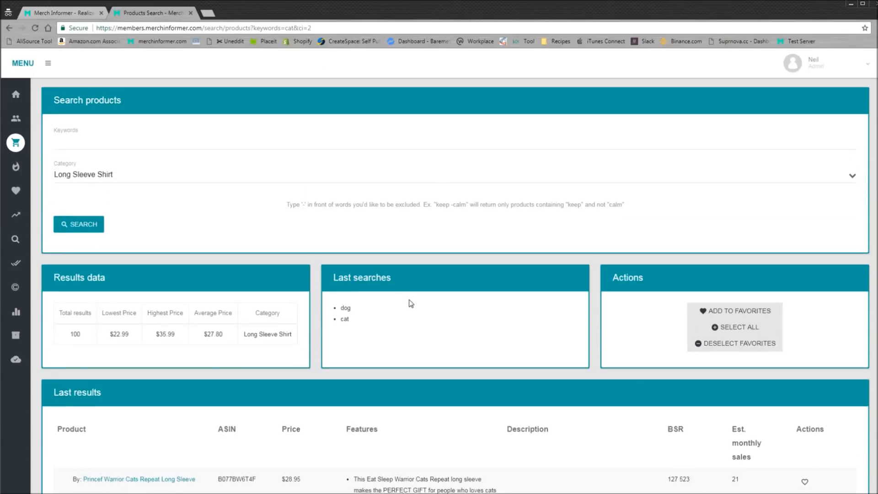
{"action": "scroll", "scroll_direction": "down", "scroll_amount": 3}
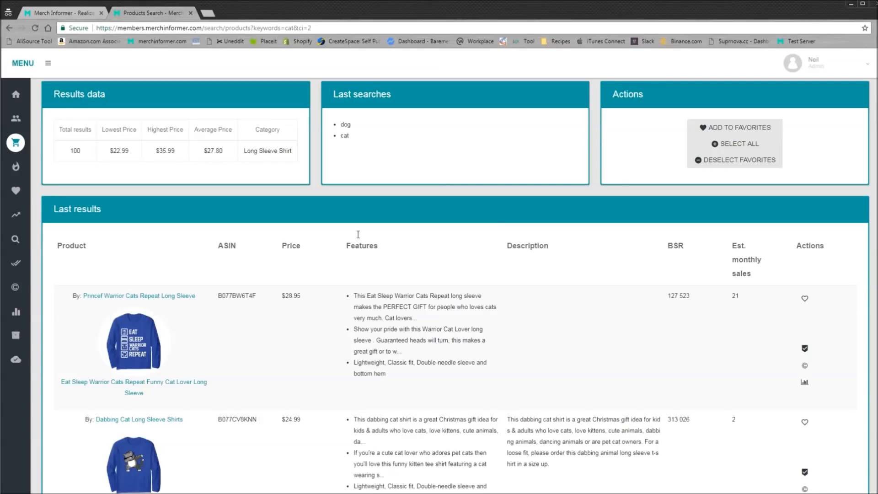
{"action": "mouse_move", "coordinate": [403, 288]}
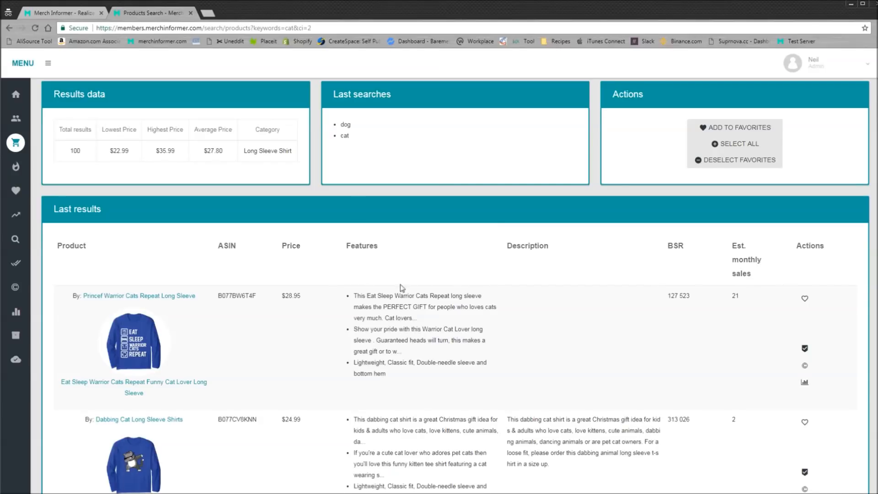
{"action": "scroll", "scroll_direction": "down", "scroll_amount": 3}
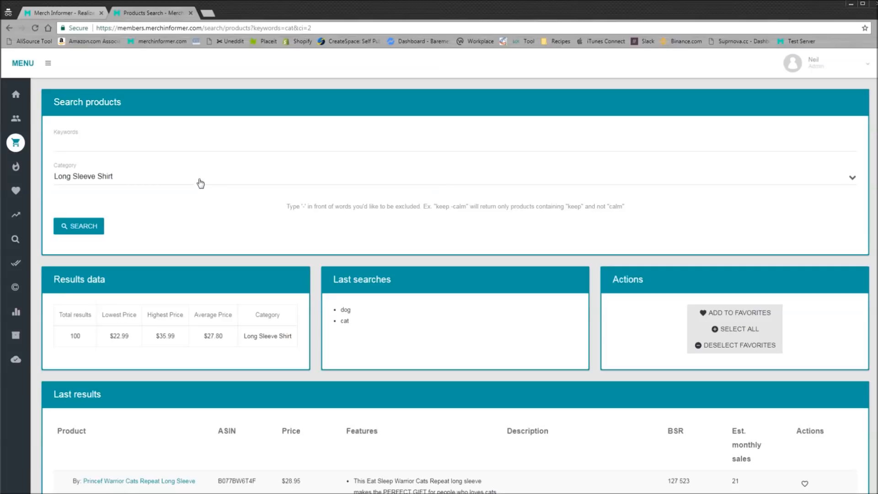
Search the Sweatshirt category for 'dog', listing the Corgi Ugly Christmas Sweater at $35.99
{"action": "left_click", "coordinate": [200, 175]}
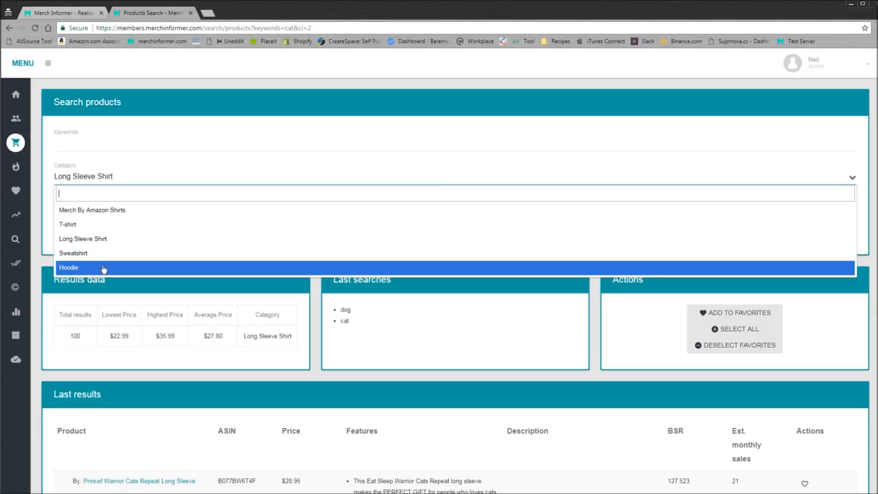
{"action": "mouse_move", "coordinate": [87, 258]}
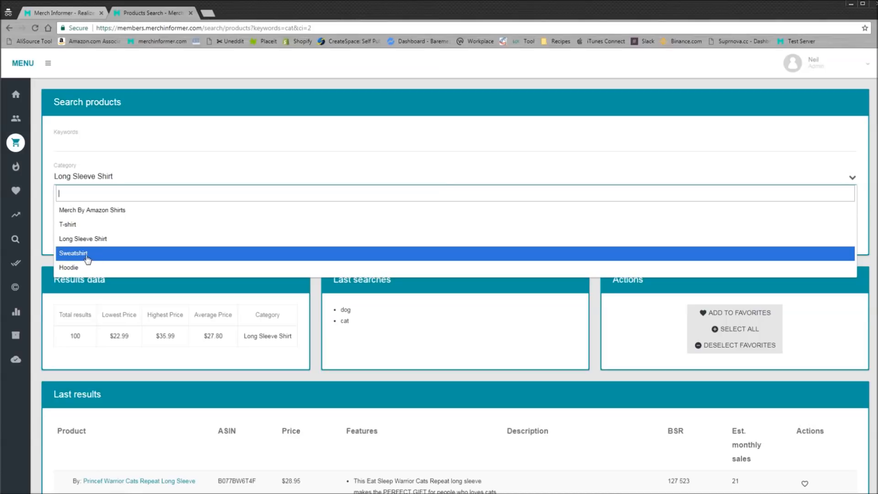
{"action": "left_click", "coordinate": [74, 254]}
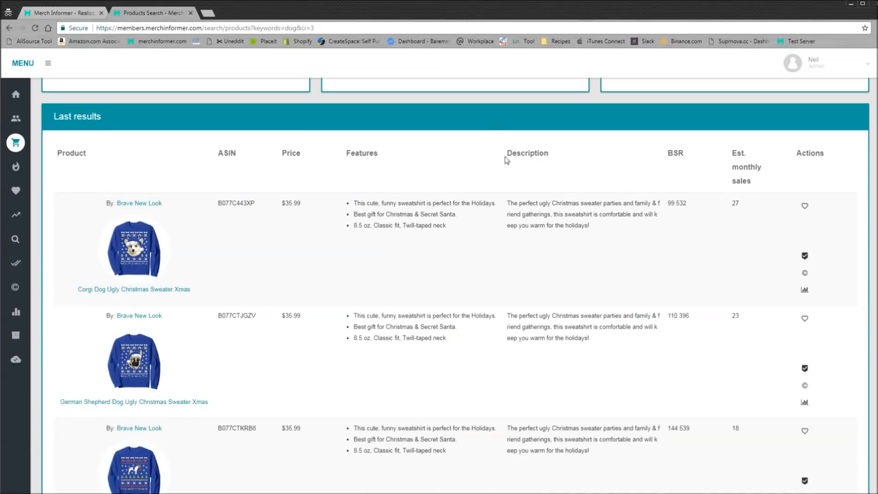
{"action": "mouse_move", "coordinate": [463, 279]}
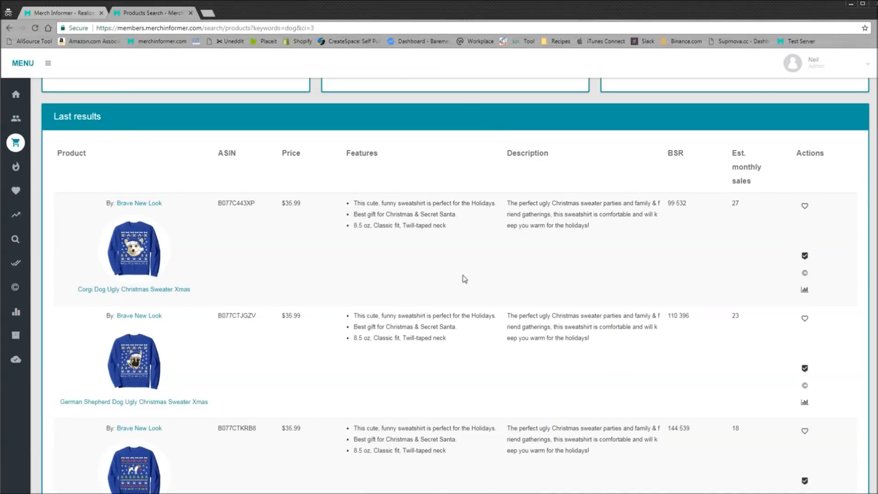
{"action": "mouse_move", "coordinate": [526, 235]}
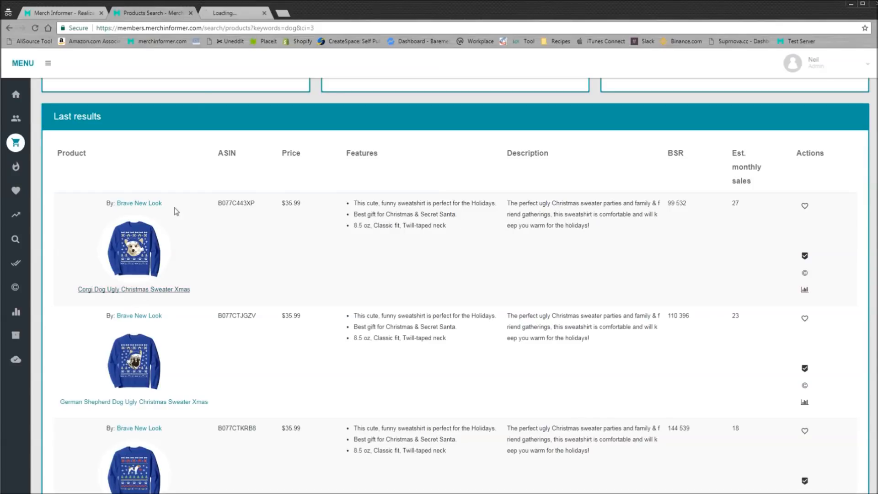
View the Corgi Dog Ugly Christmas Sweater on Amazon, then return to the sweatshirt results
{"action": "left_click", "coordinate": [133, 289]}
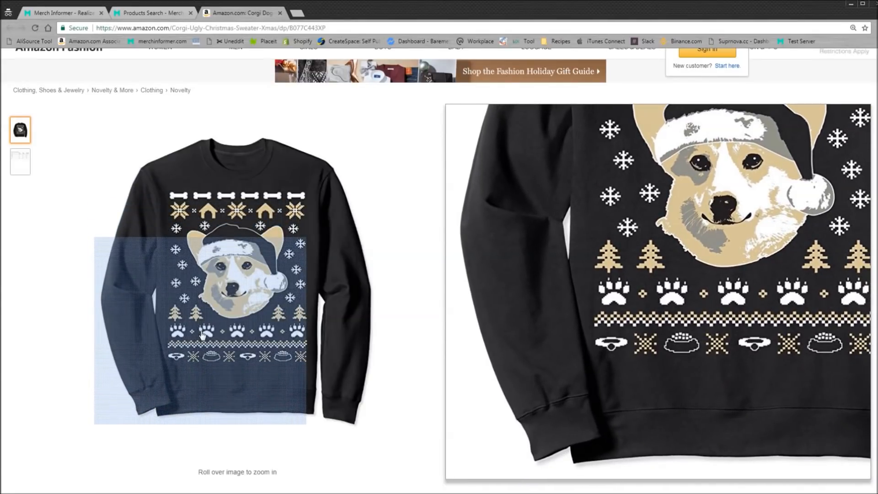
{"action": "mouse_move", "coordinate": [153, 19]}
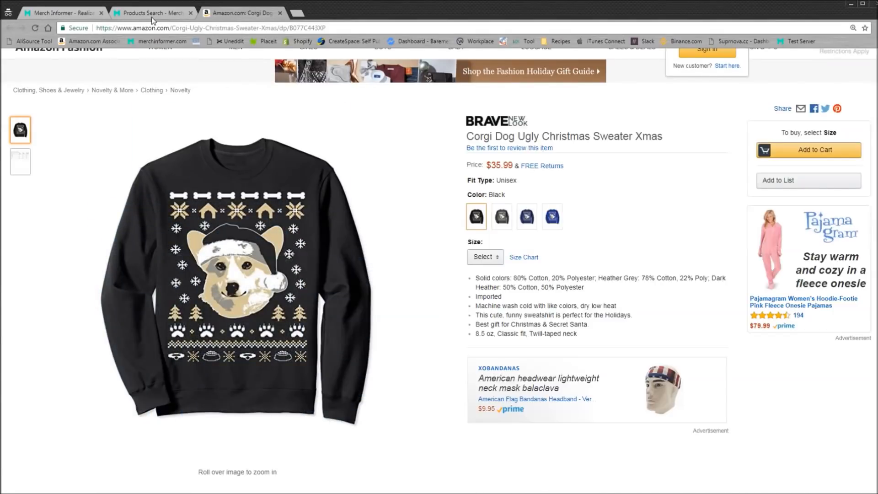
{"action": "left_click", "coordinate": [153, 12]}
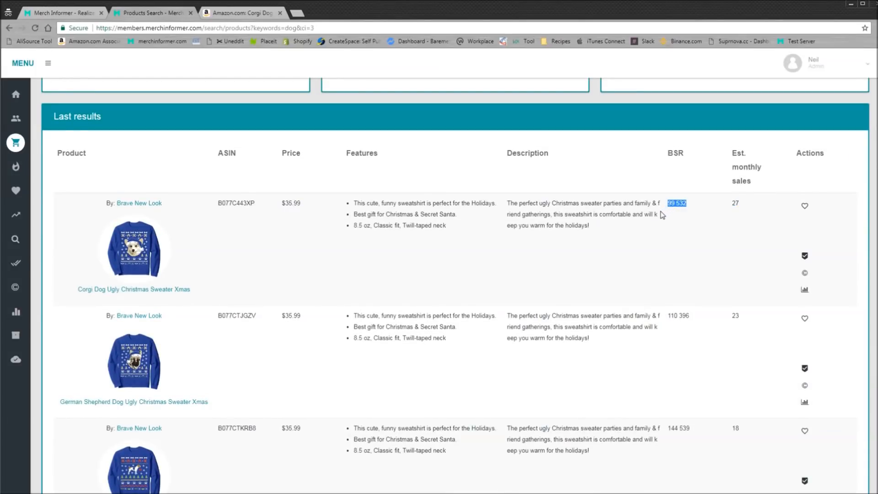
{"action": "mouse_move", "coordinate": [567, 243]}
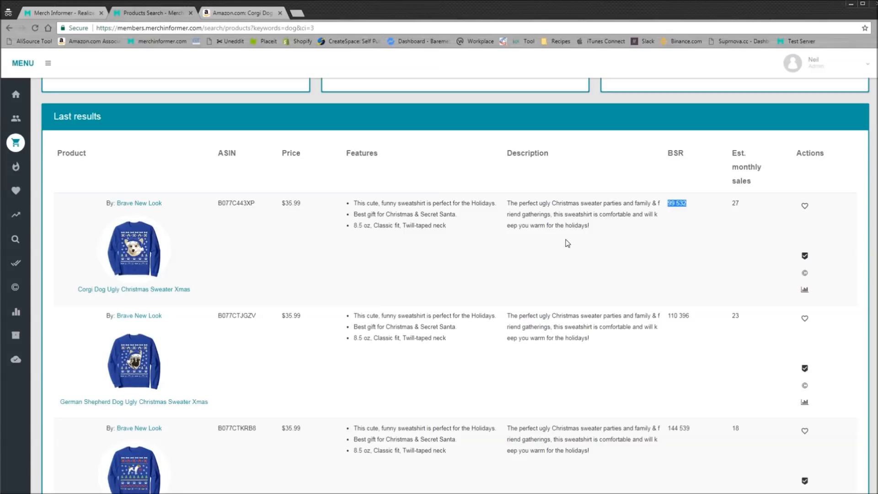
{"action": "mouse_move", "coordinate": [211, 293]}
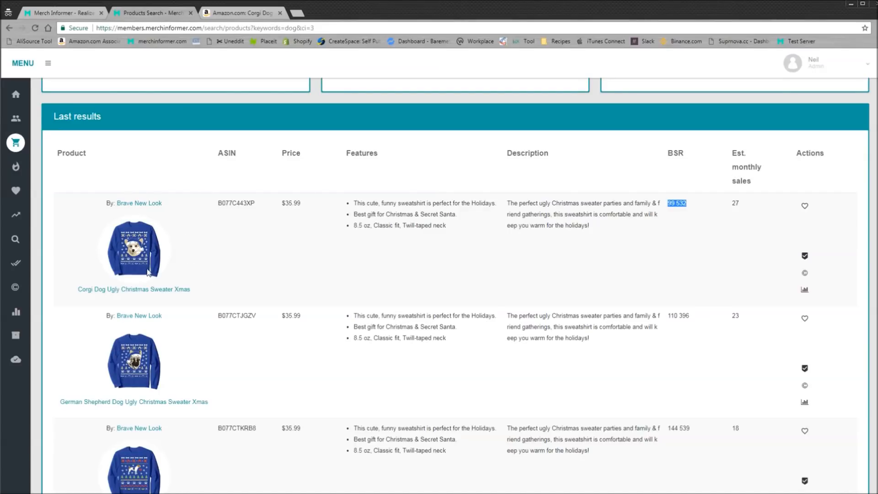
Scroll through the dog sweatshirt results before choosing a new category
{"action": "scroll", "scroll_direction": "down", "scroll_amount": 3}
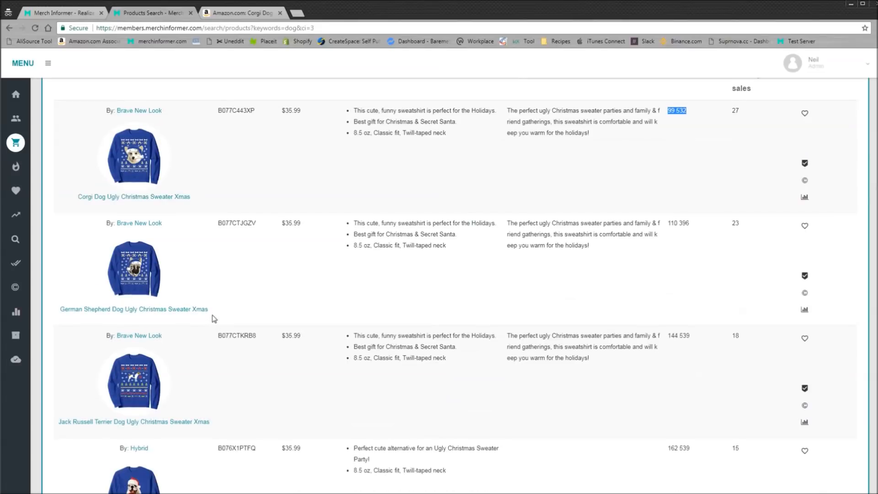
{"action": "mouse_move", "coordinate": [208, 313]}
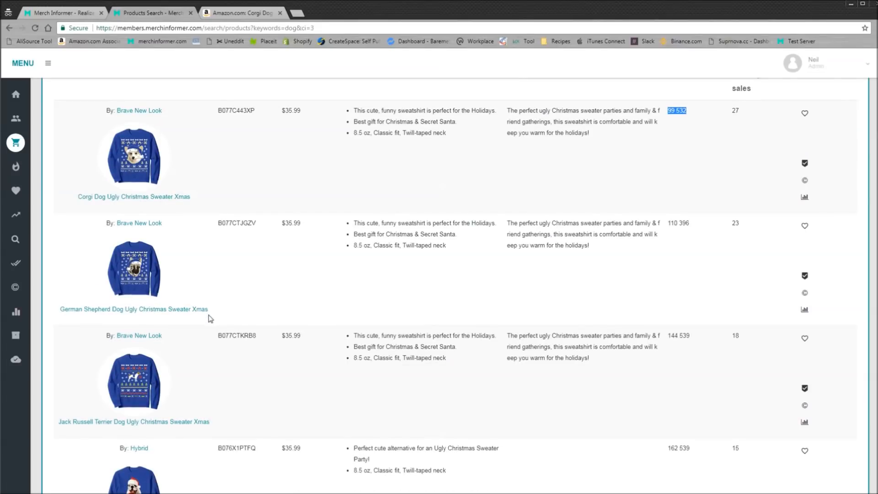
{"action": "scroll", "scroll_direction": "down", "scroll_amount": 3}
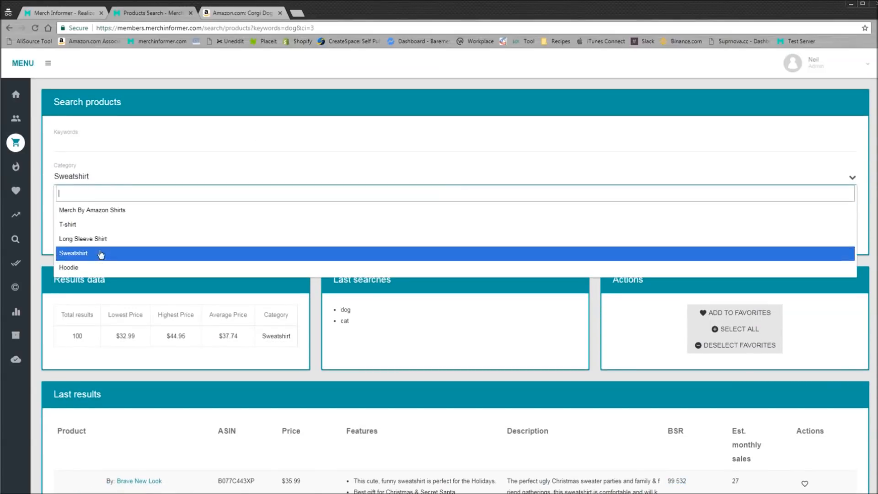
Search the Hoodie category for 'dog' and review the 100 results priced $38.99–$54.95
{"action": "left_click", "coordinate": [68, 267]}
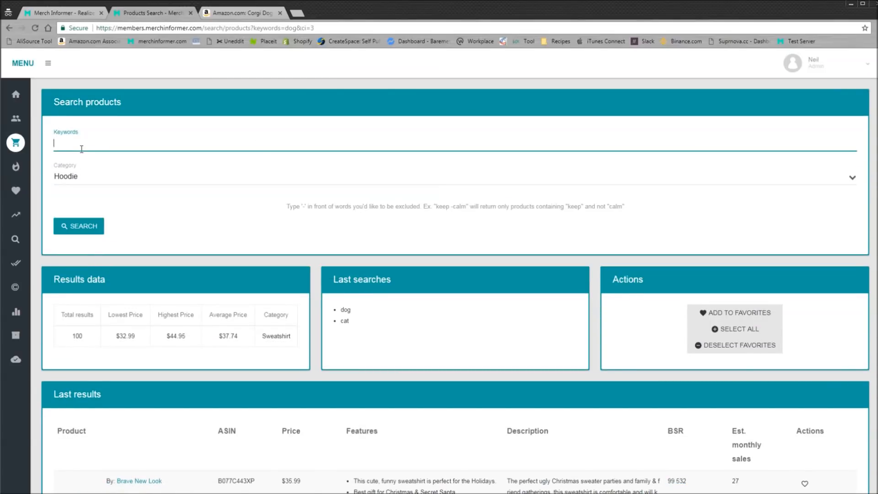
{"action": "type", "text": "do"}
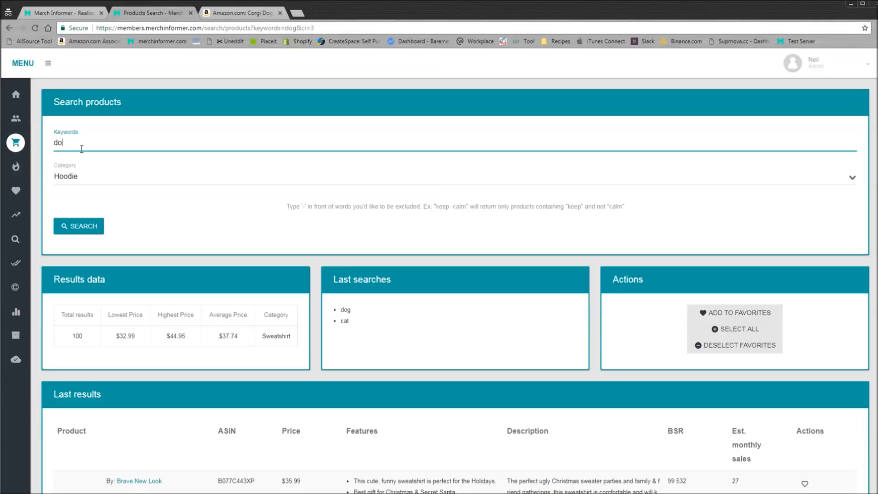
{"action": "left_click", "coordinate": [79, 226]}
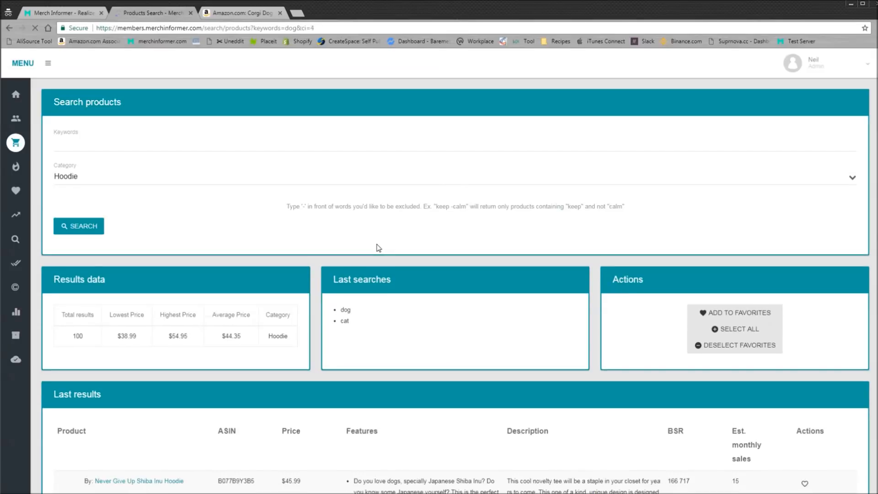
{"action": "scroll", "scroll_direction": "down", "scroll_amount": 3}
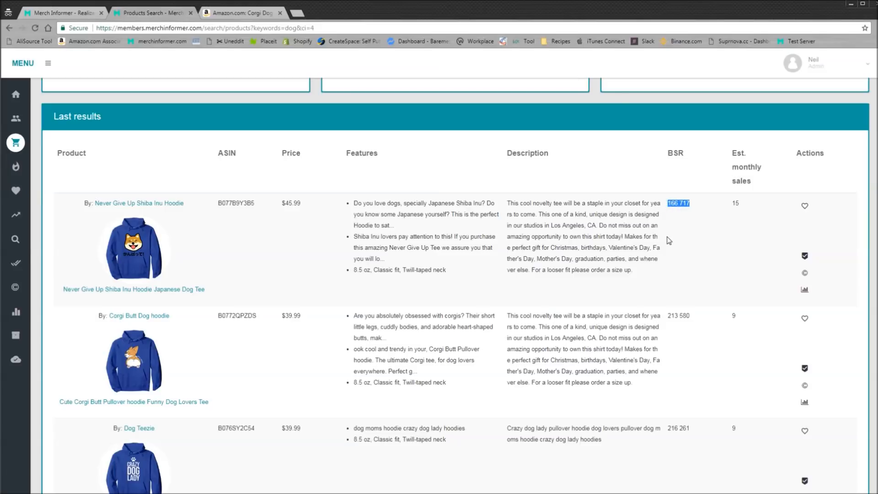
{"action": "mouse_move", "coordinate": [669, 255]}
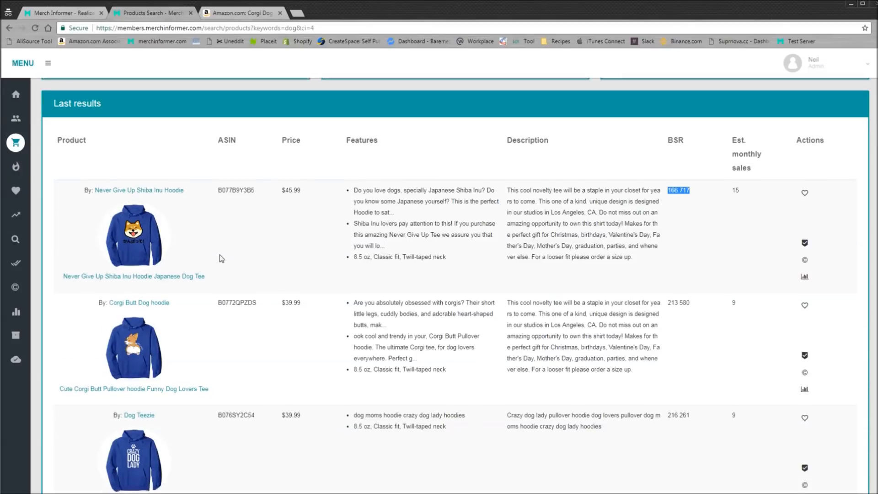
{"action": "scroll", "scroll_direction": "down", "scroll_amount": 3}
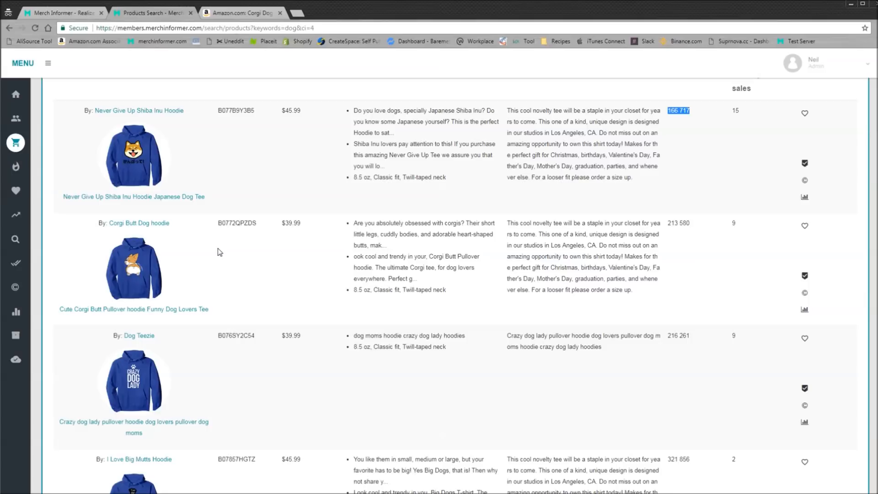
{"action": "mouse_move", "coordinate": [736, 112]}
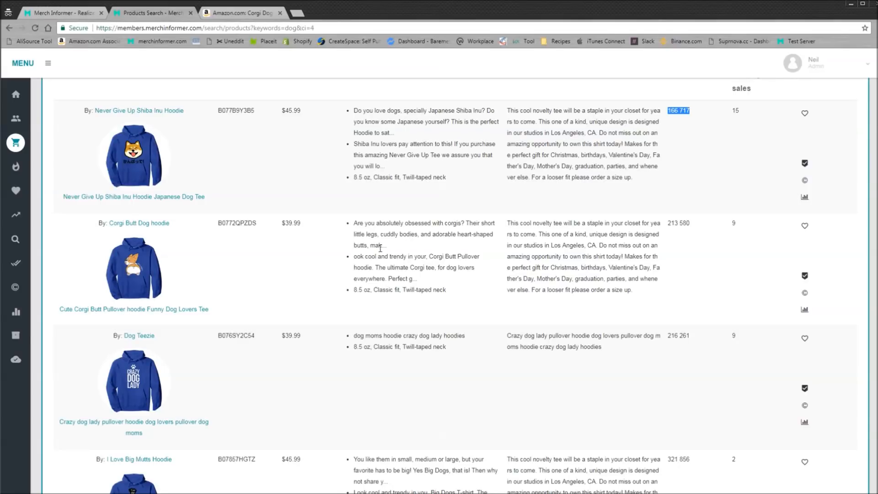
{"action": "mouse_move", "coordinate": [370, 256]}
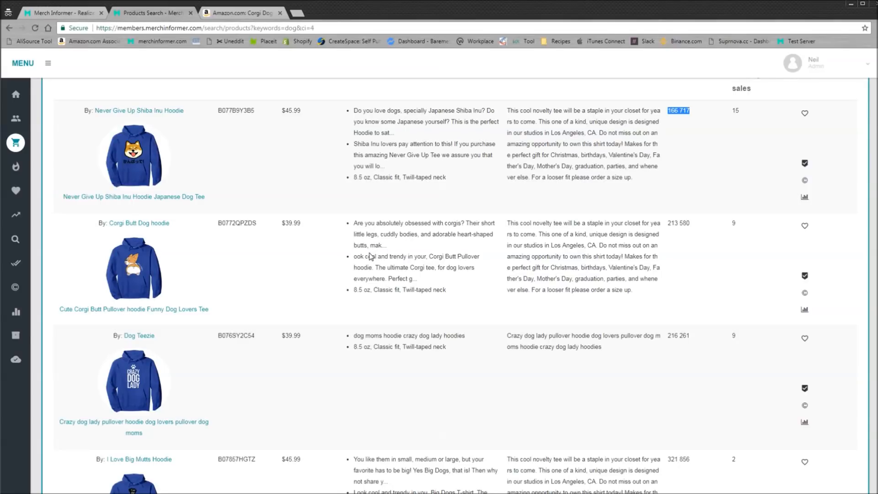
{"action": "scroll", "scroll_direction": "down", "scroll_amount": 3}
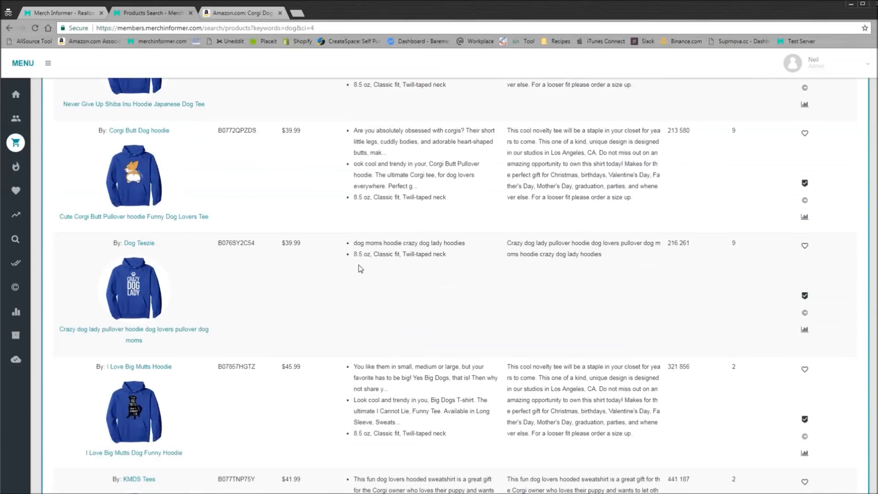
{"action": "mouse_move", "coordinate": [353, 266]}
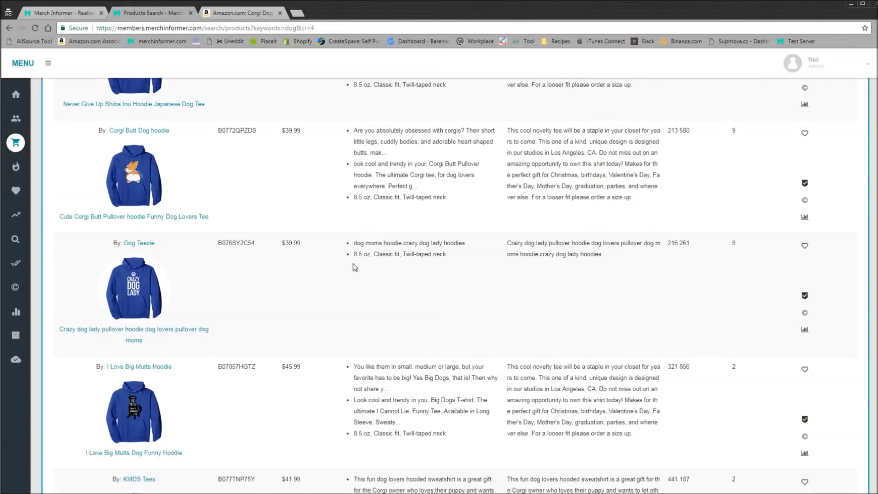
{"action": "mouse_move", "coordinate": [347, 269]}
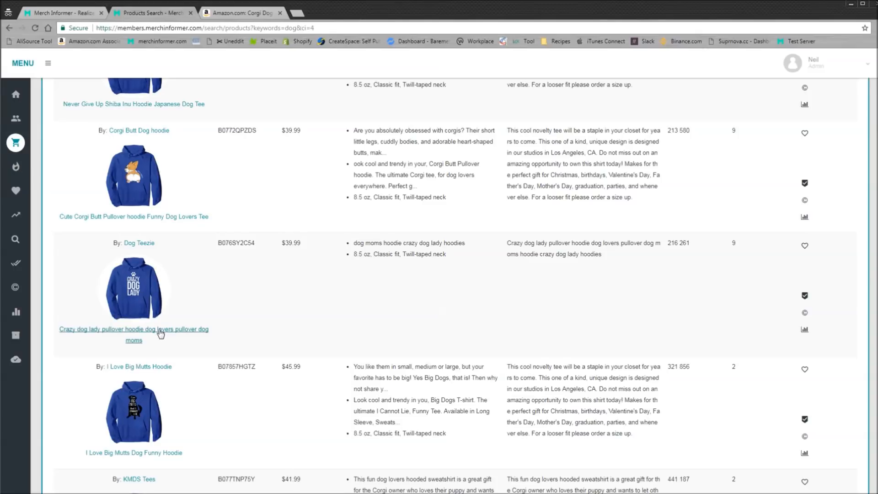
View the Crazy dog lady pullover hoodie ($39.99) on Amazon, then return to the hoodie results
{"action": "left_click", "coordinate": [134, 329]}
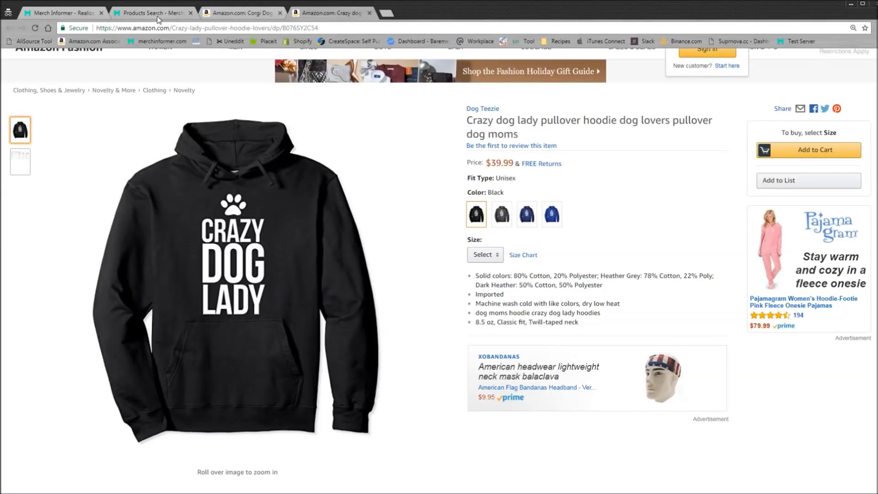
{"action": "left_click", "coordinate": [152, 12]}
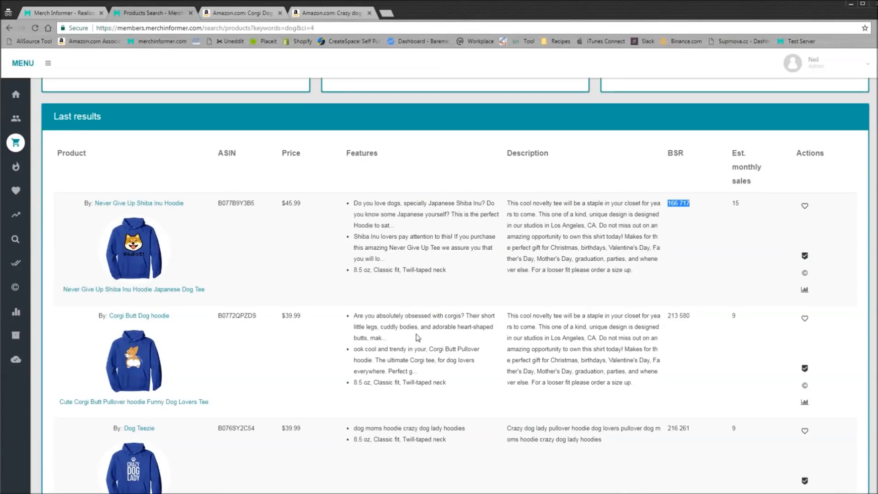
{"action": "mouse_move", "coordinate": [381, 328]}
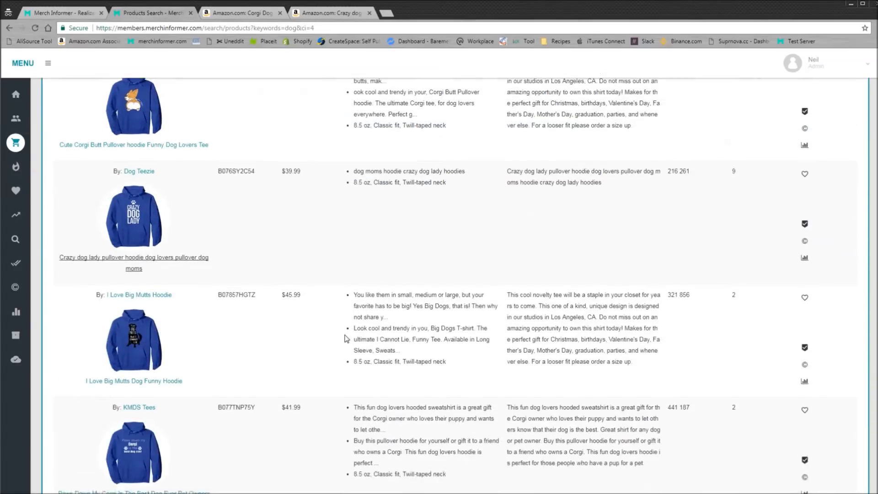
{"action": "scroll", "scroll_direction": "down", "scroll_amount": 3}
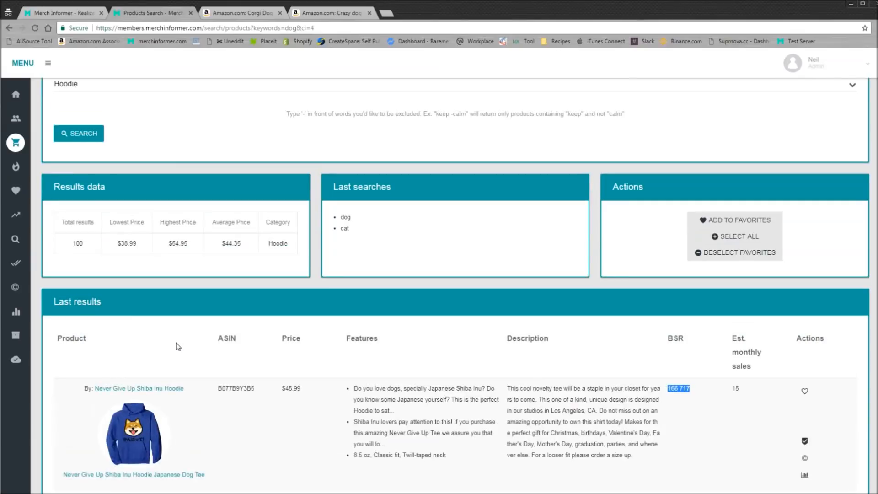
{"action": "scroll", "scroll_direction": "down", "scroll_amount": 3}
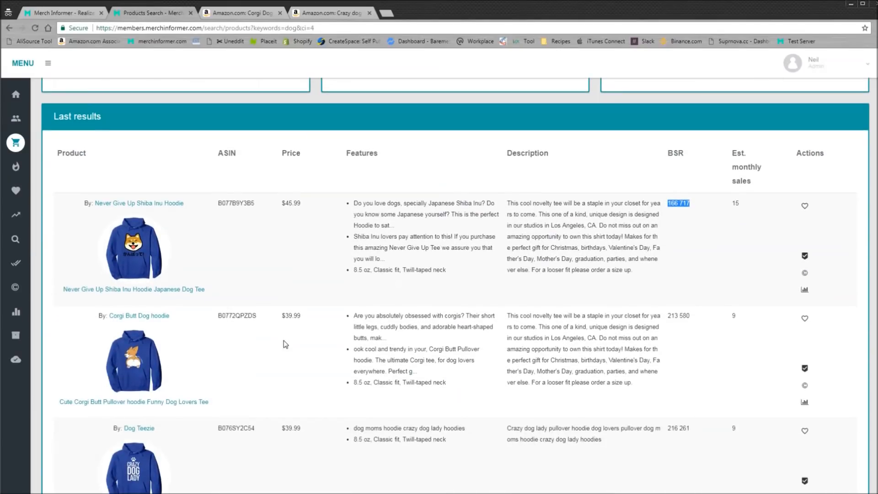
{"action": "mouse_move", "coordinate": [238, 336]}
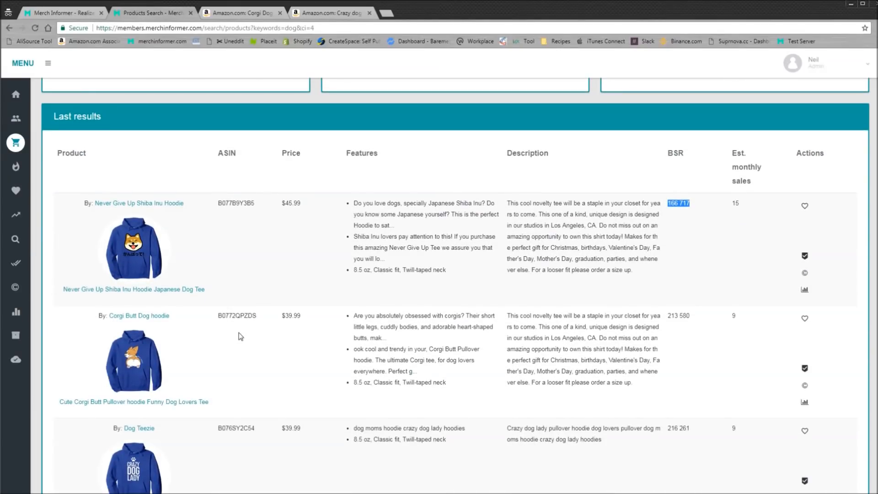
{"action": "mouse_move", "coordinate": [672, 193]}
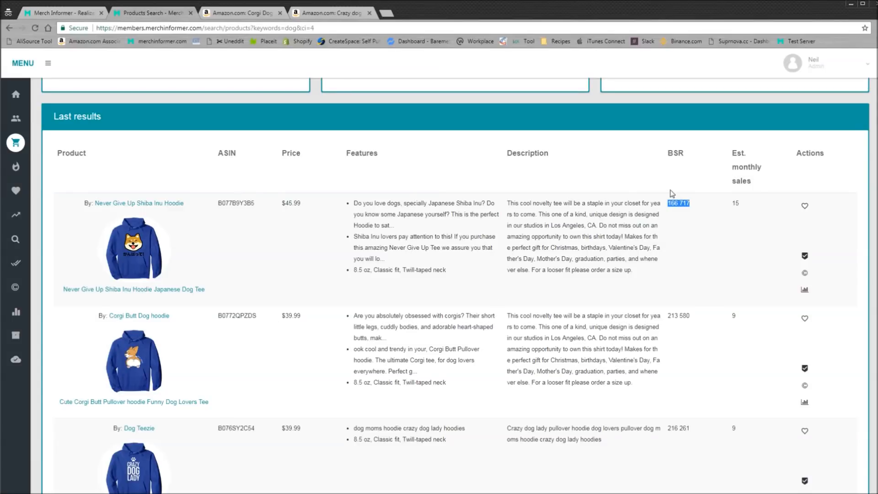
{"action": "mouse_move", "coordinate": [125, 295]}
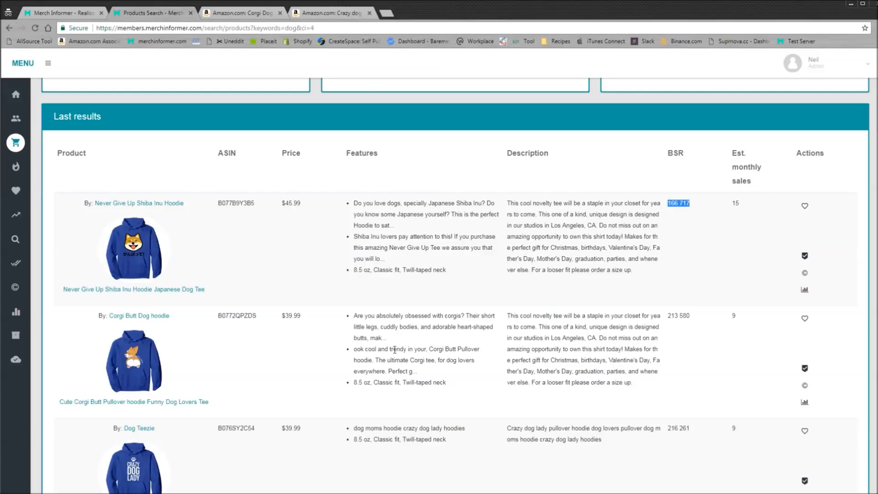
{"action": "scroll", "scroll_direction": "up", "scroll_amount": 3}
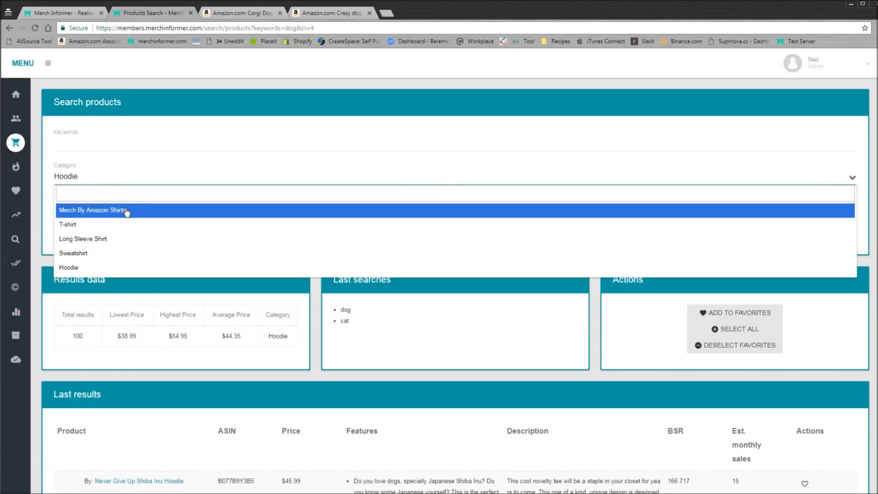
{"action": "mouse_move", "coordinate": [114, 230]}
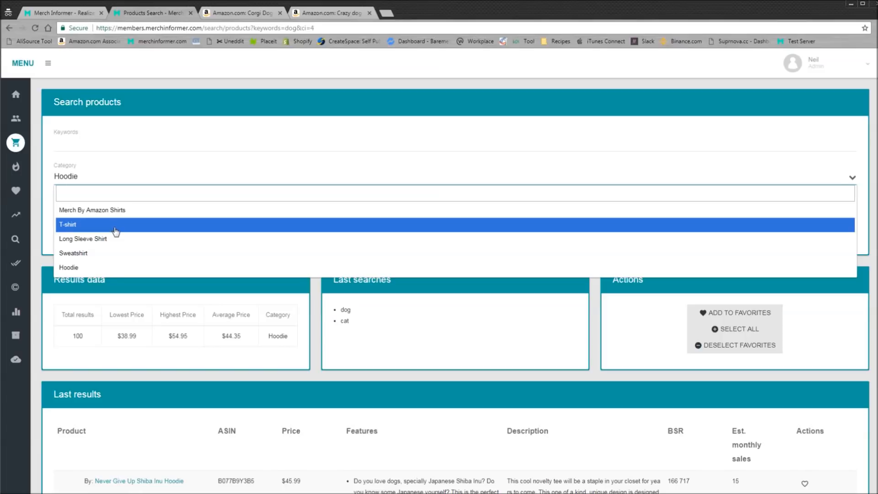
{"action": "mouse_move", "coordinate": [104, 238]}
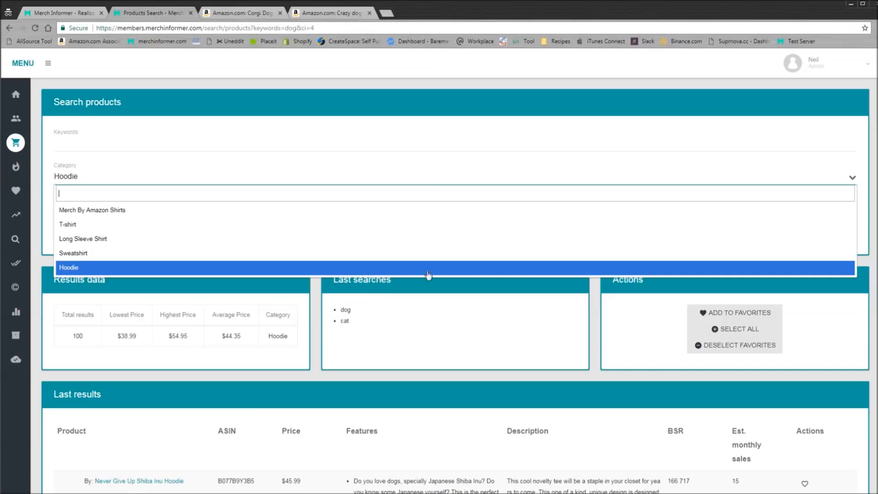
{"action": "left_click", "coordinate": [427, 267]}
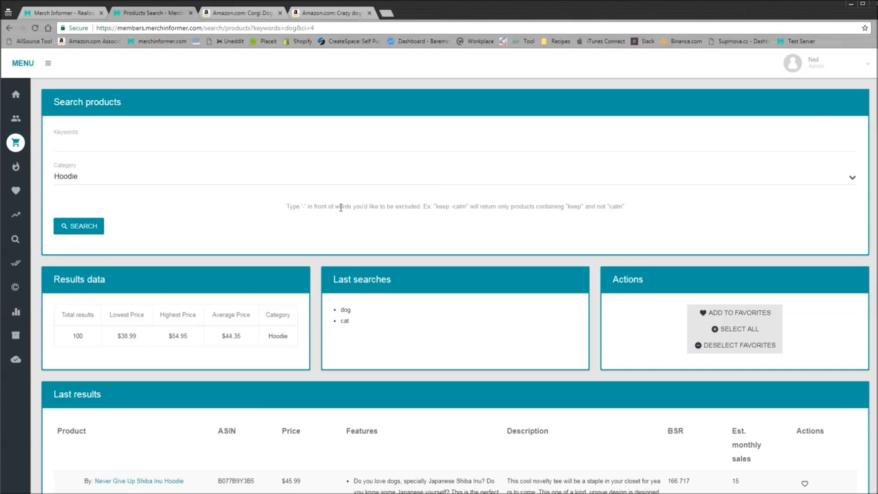